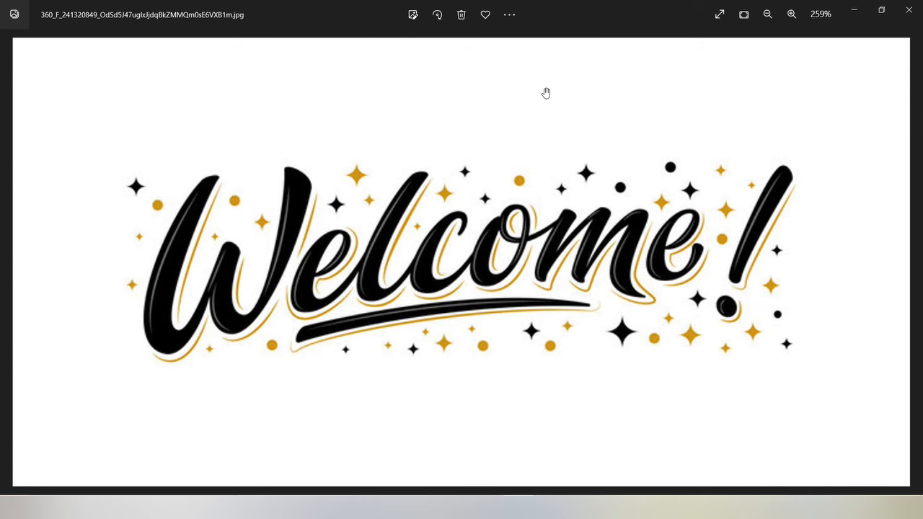
pyautogui.moveTo(533, 106)
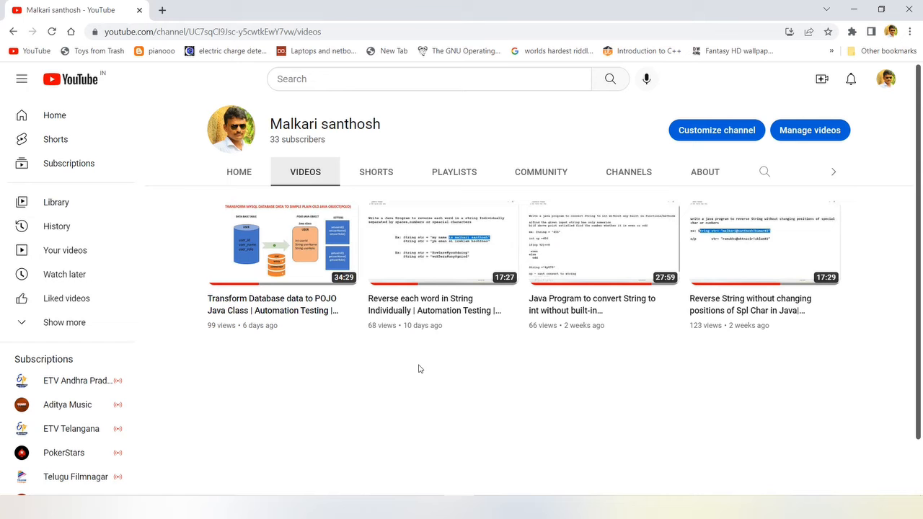
pyautogui.moveTo(419, 334)
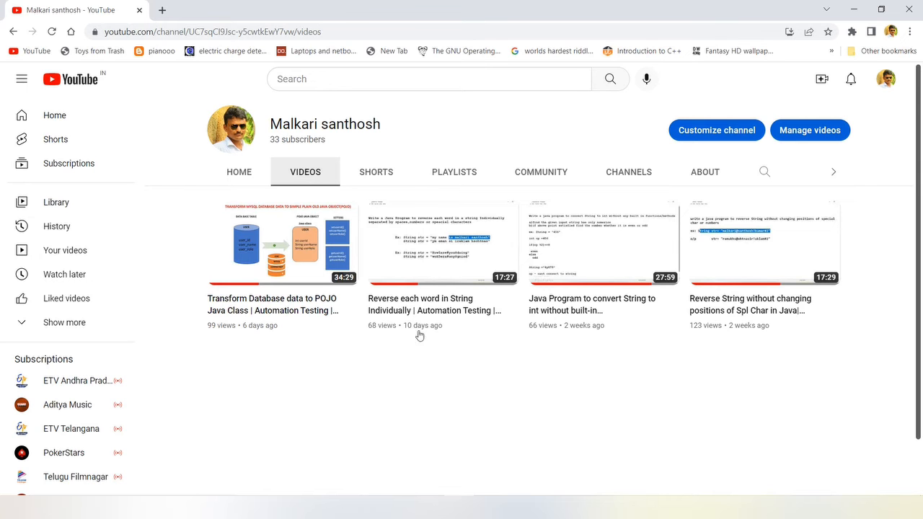
pyautogui.moveTo(428, 378)
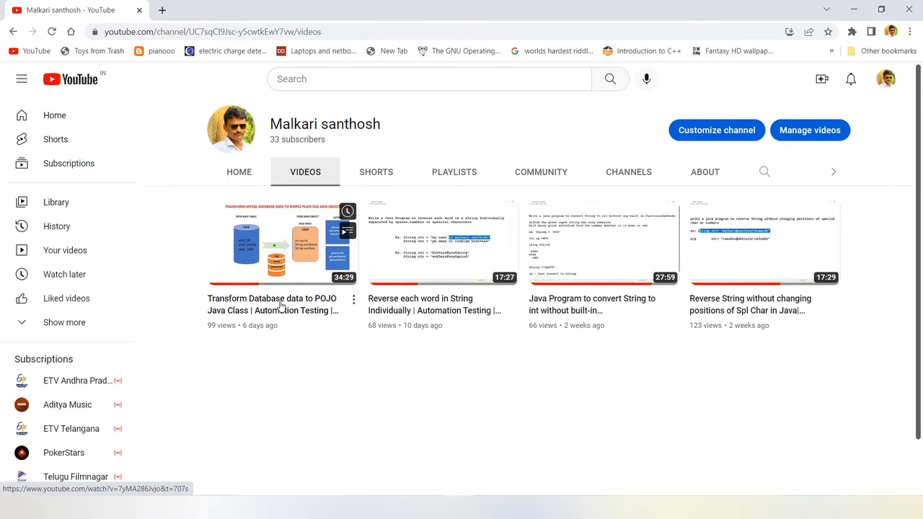
pyautogui.moveTo(280, 305)
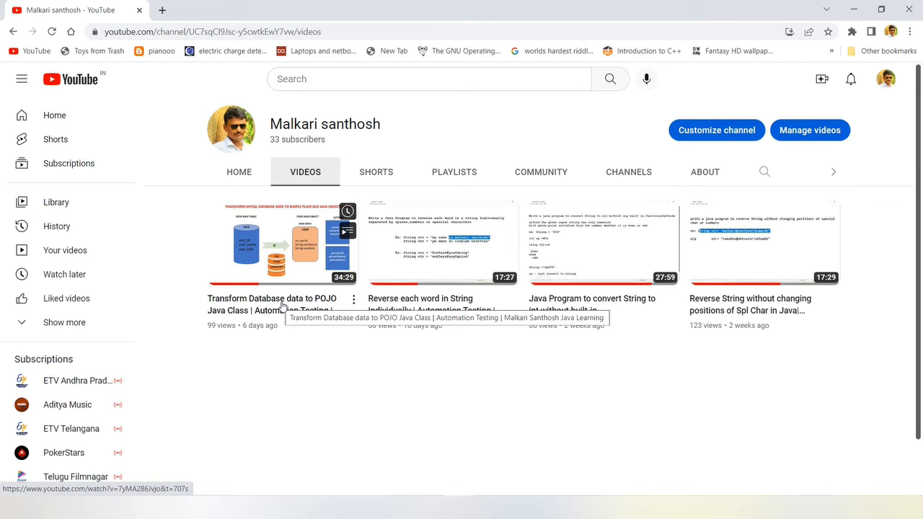
pyautogui.moveTo(293, 334)
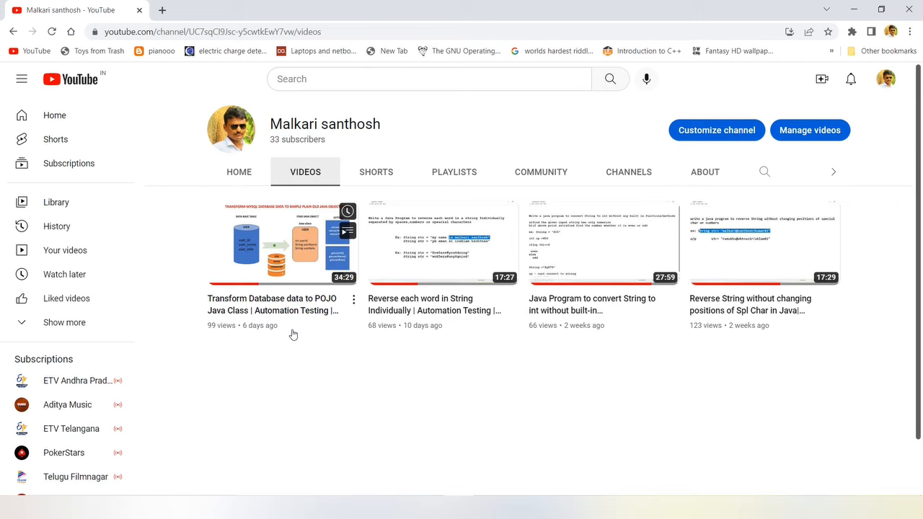
pyautogui.moveTo(353, 331)
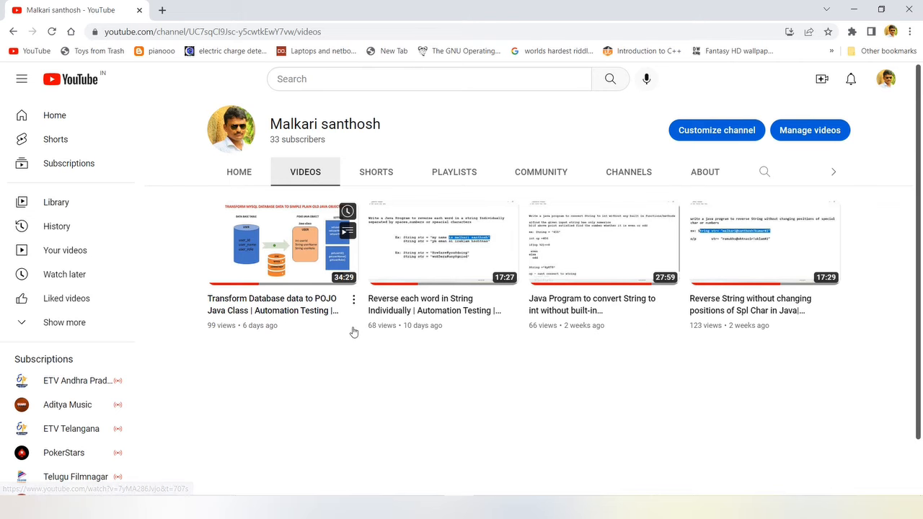
pyautogui.moveTo(383, 365)
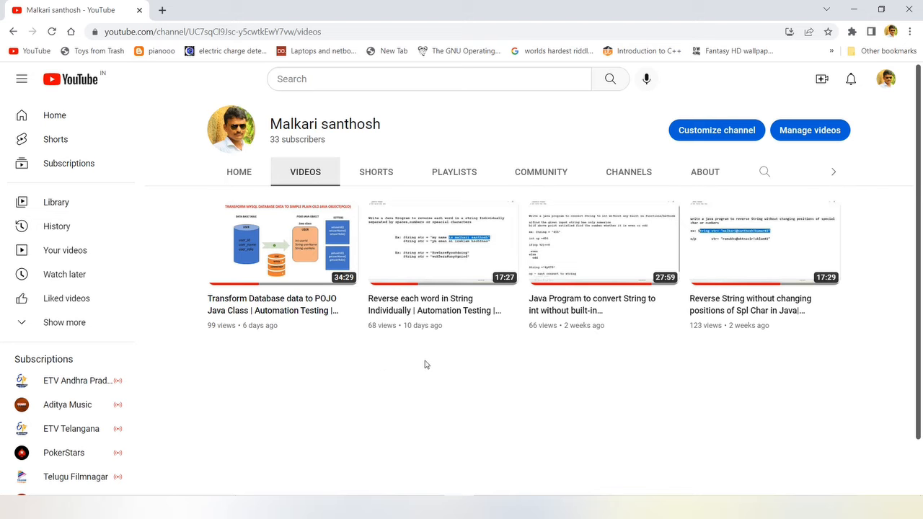
pyautogui.moveTo(460, 314)
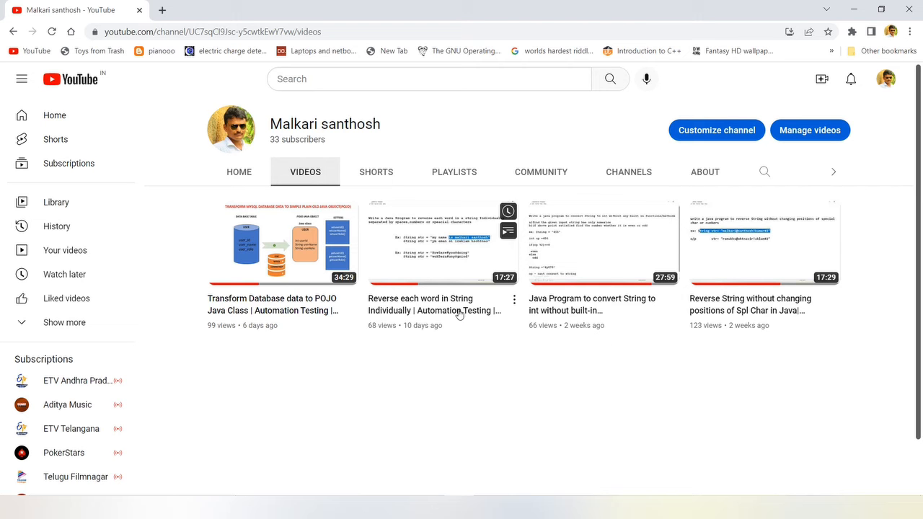
pyautogui.moveTo(436, 332)
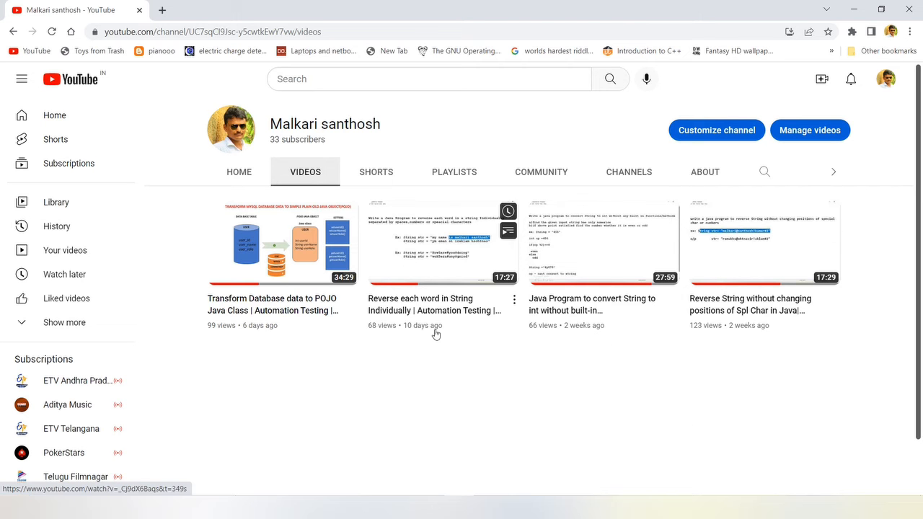
pyautogui.moveTo(529, 377)
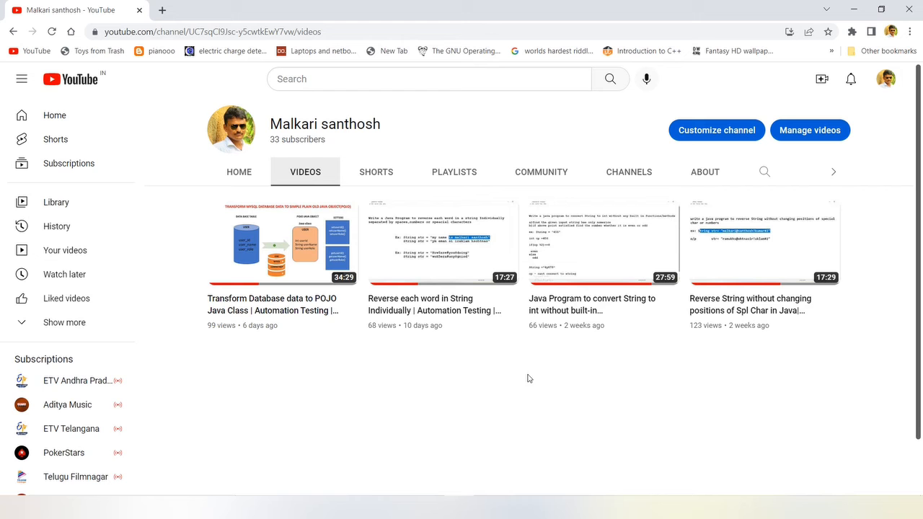
pyautogui.moveTo(560, 376)
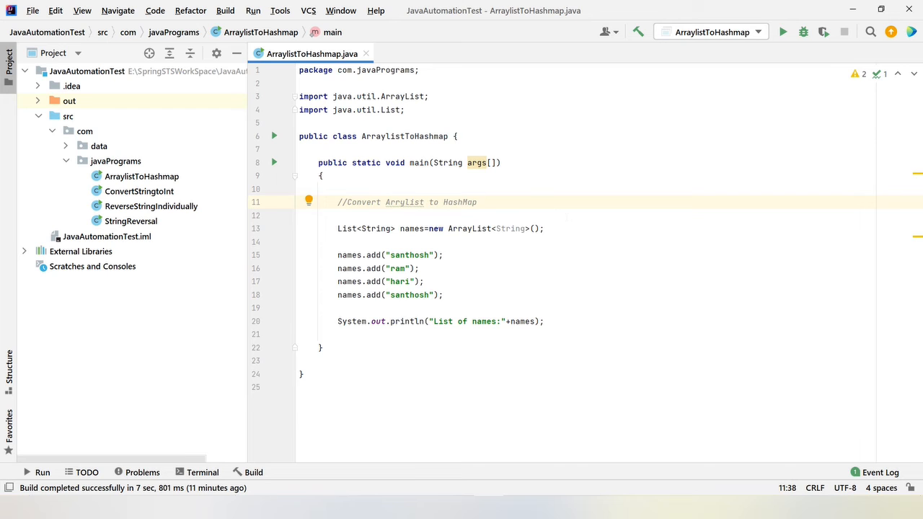
# Review the ArraylistToHashmap code and bring up the editor's context menu with Run 'ArraylistToHashmap.main()'
pyautogui.click(477, 202)
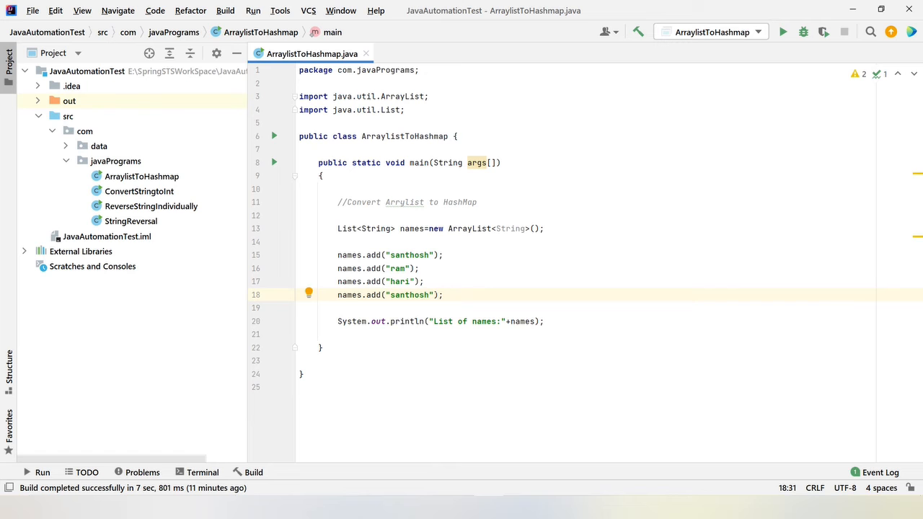
pyautogui.doubleClick(409, 294)
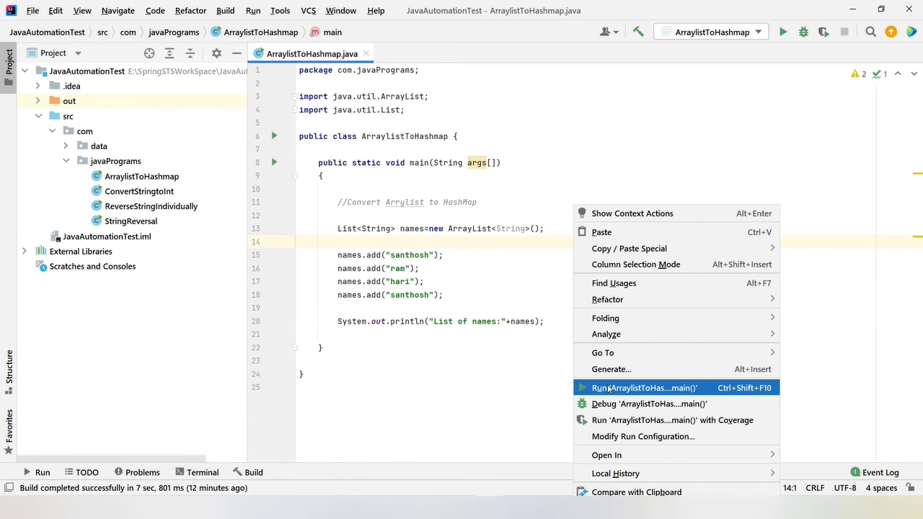
# Run ArraylistToHashmap.main() and check the names list output, ending with exit code 0
pyautogui.click(637, 387)
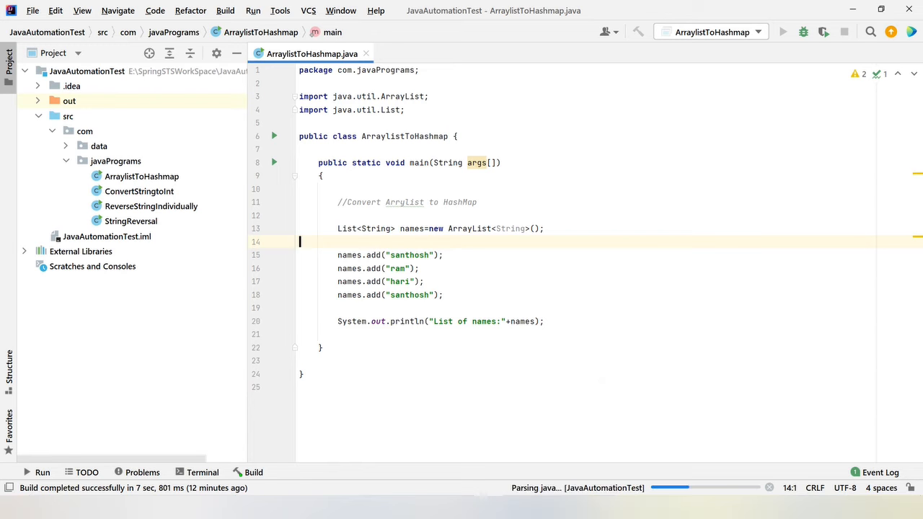
pyautogui.click(783, 32)
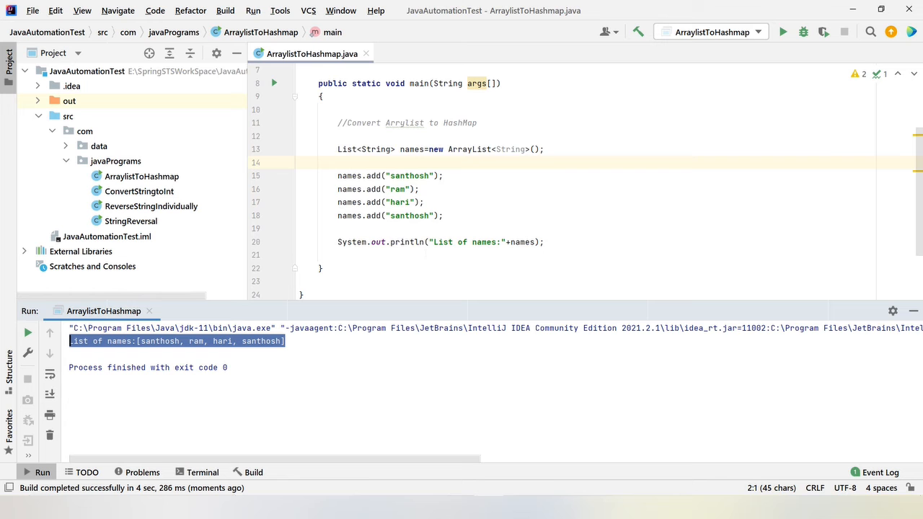
pyautogui.click(544, 241)
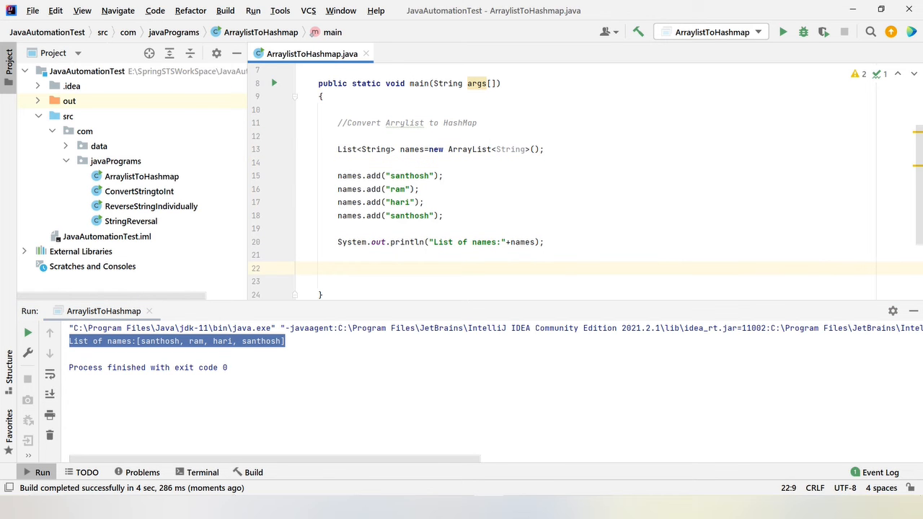
# Add comments: hashmap should be key value pair, key should be unique, value can be duplicate
pyautogui.write('hasmap should be in k')
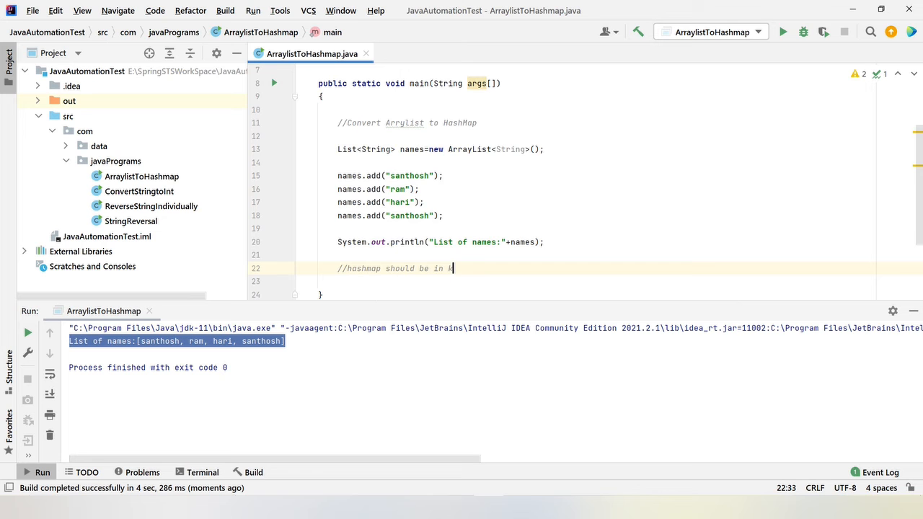
pyautogui.write('ey value pair')
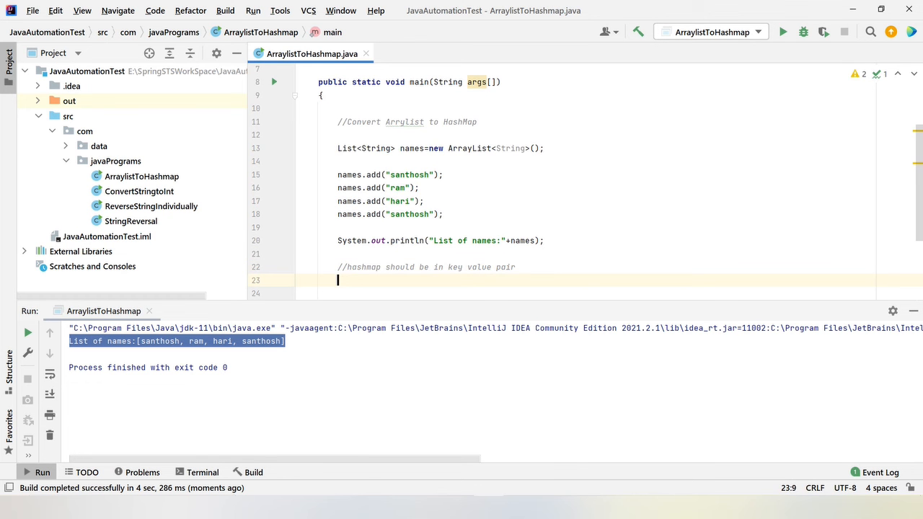
pyautogui.write('//')
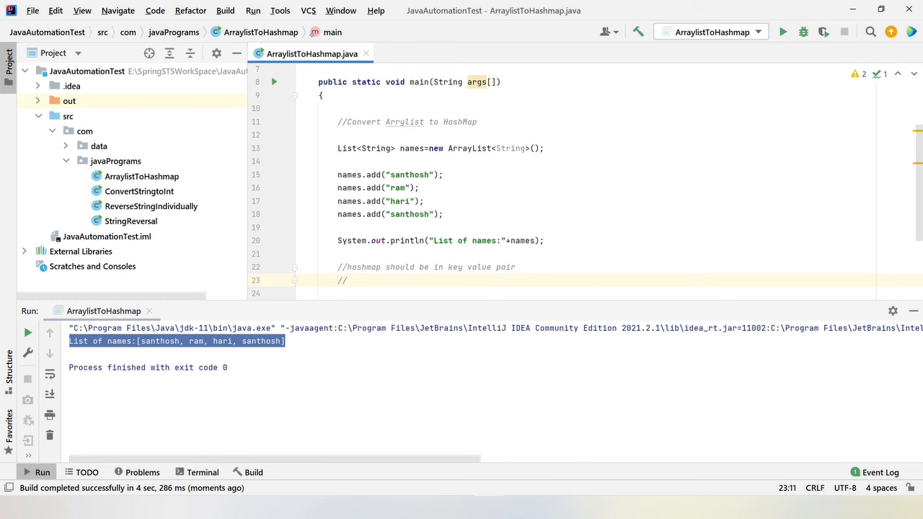
pyautogui.write('key should')
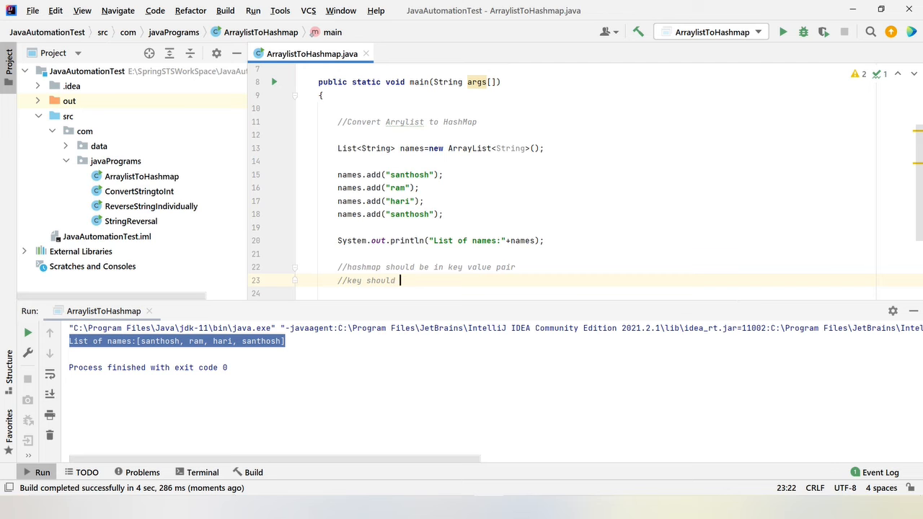
pyautogui.write('be unique')
pyautogui.write('//')
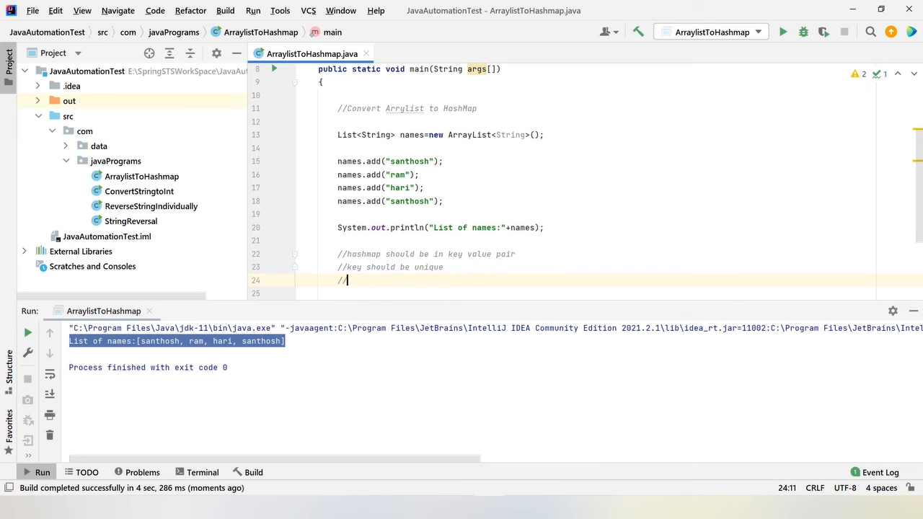
pyautogui.write('valu')
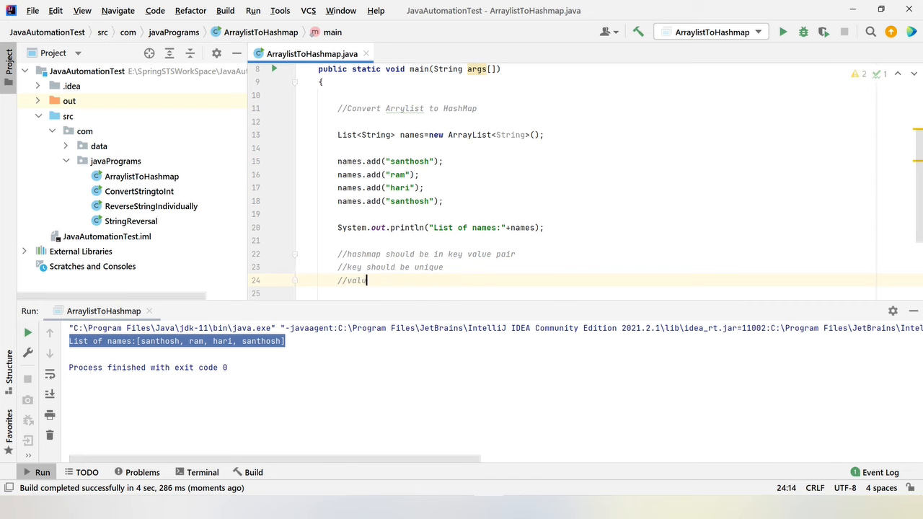
pyautogui.write('ue can')
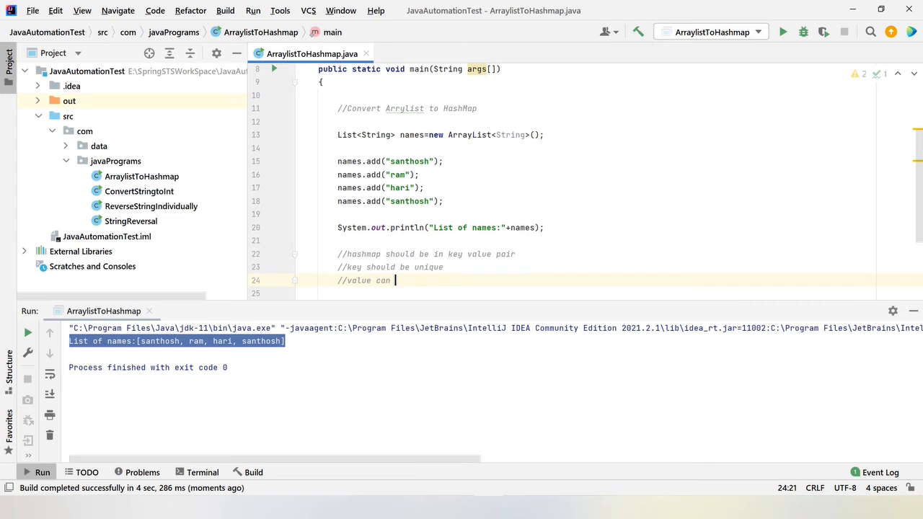
pyautogui.write('be dupli')
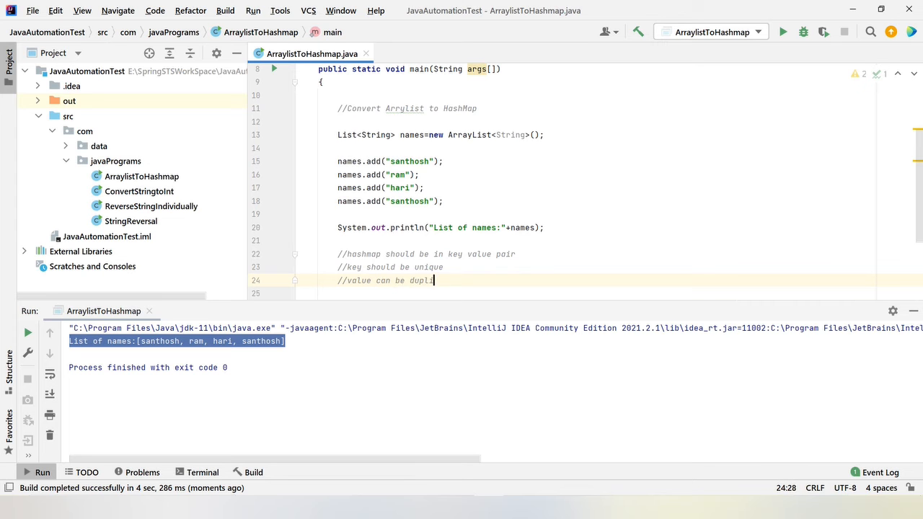
pyautogui.write('cate')
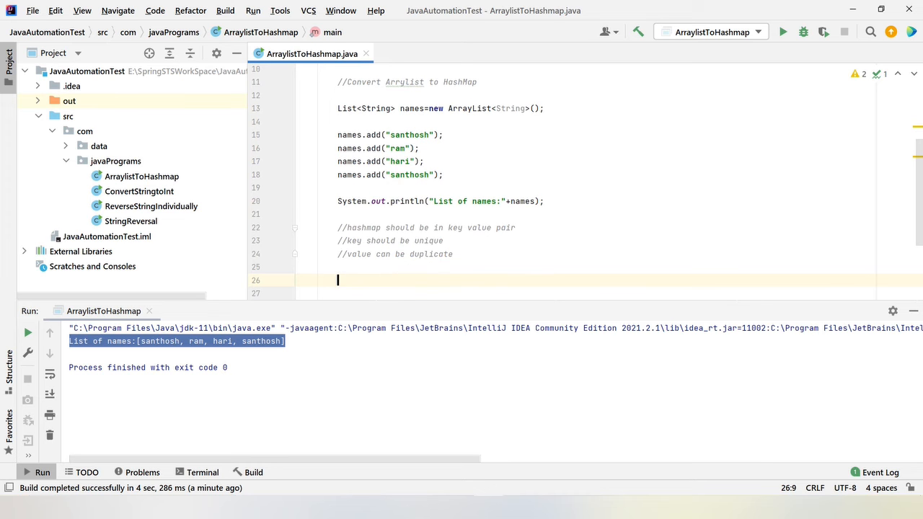
# Add the comment '//list have index'
pyautogui.write('//list')
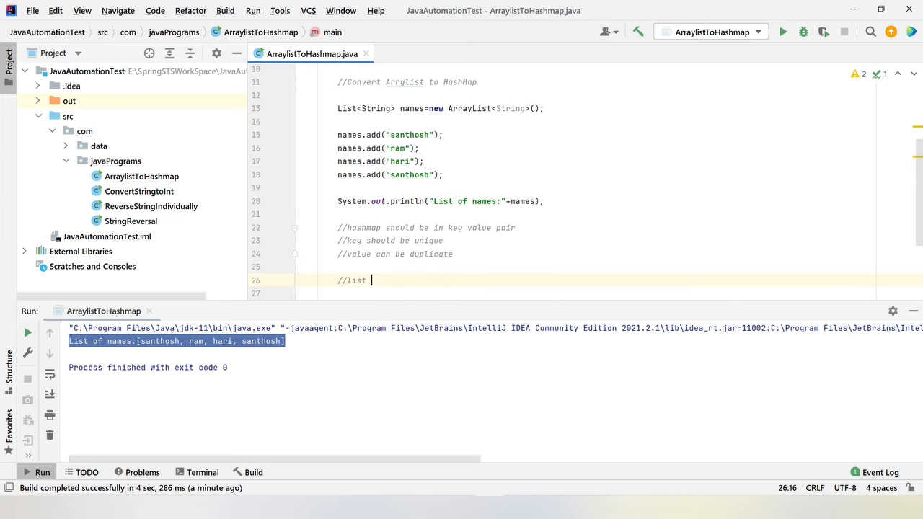
pyautogui.write('have')
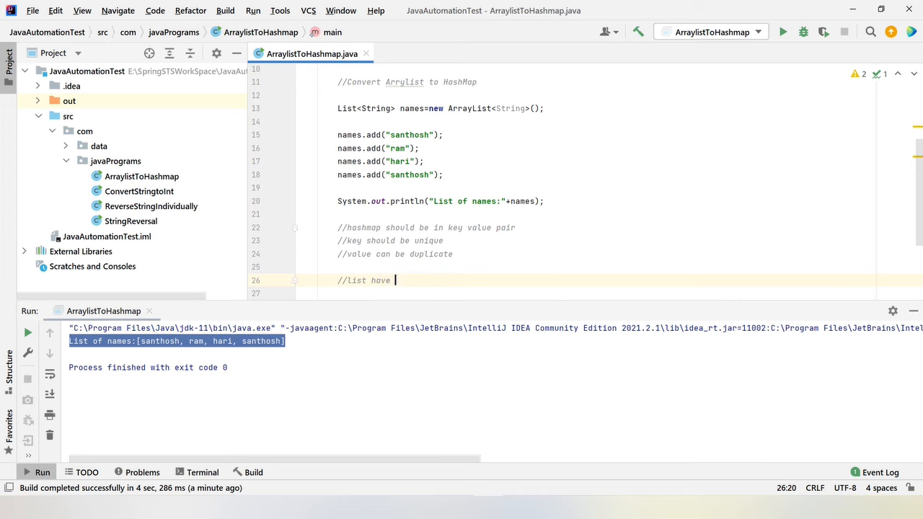
pyautogui.write('index')
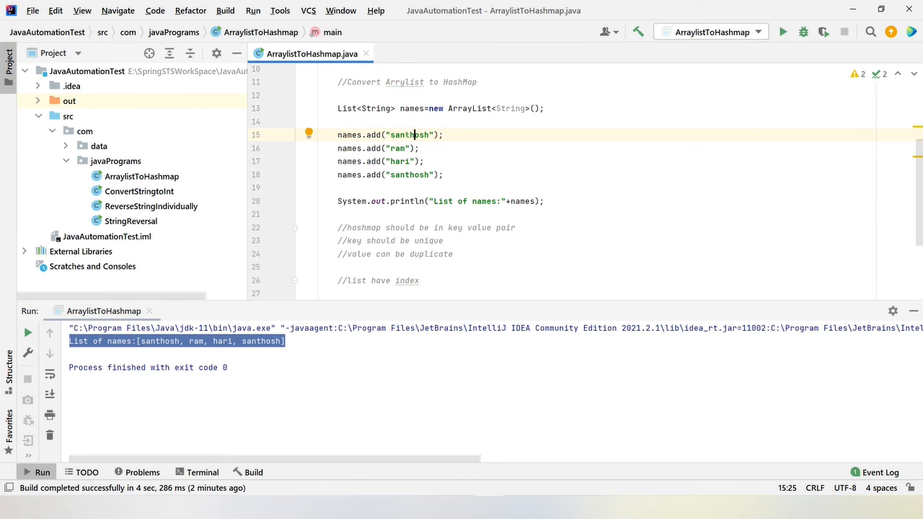
pyautogui.moveTo(463, 306)
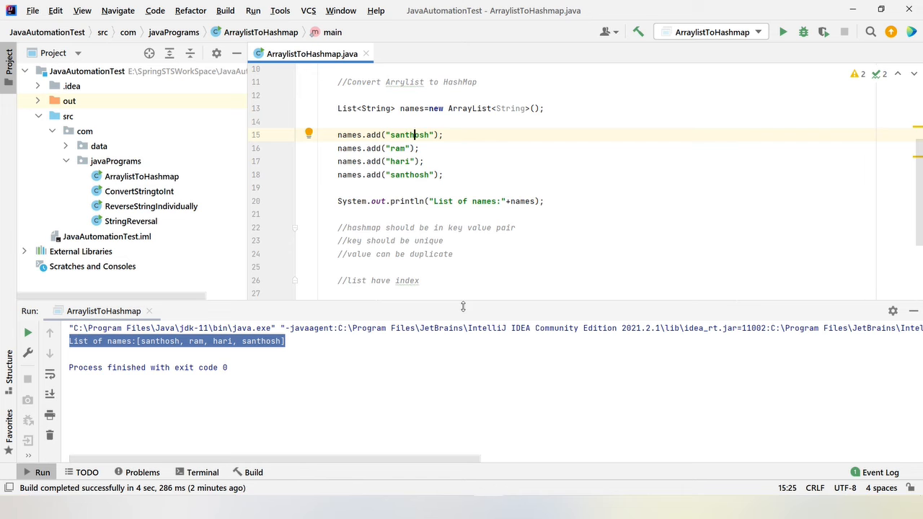
# Print names.get(0), run to confirm it shows santhosh, then delete that test line
pyautogui.write('names.get(')
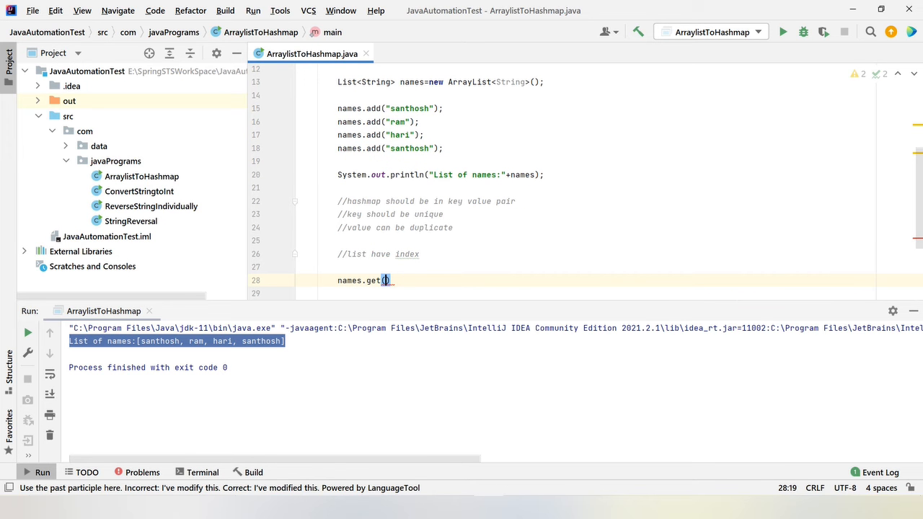
pyautogui.write('0')
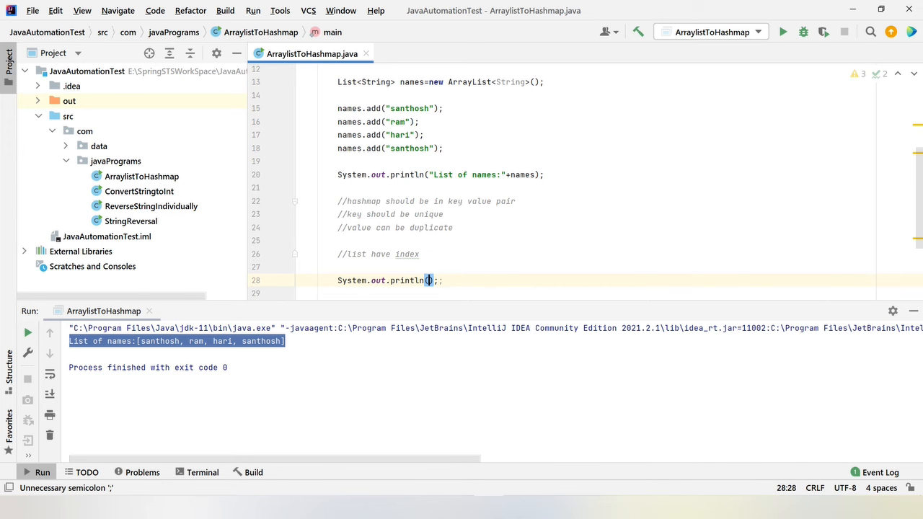
pyautogui.write('names.get(0)')
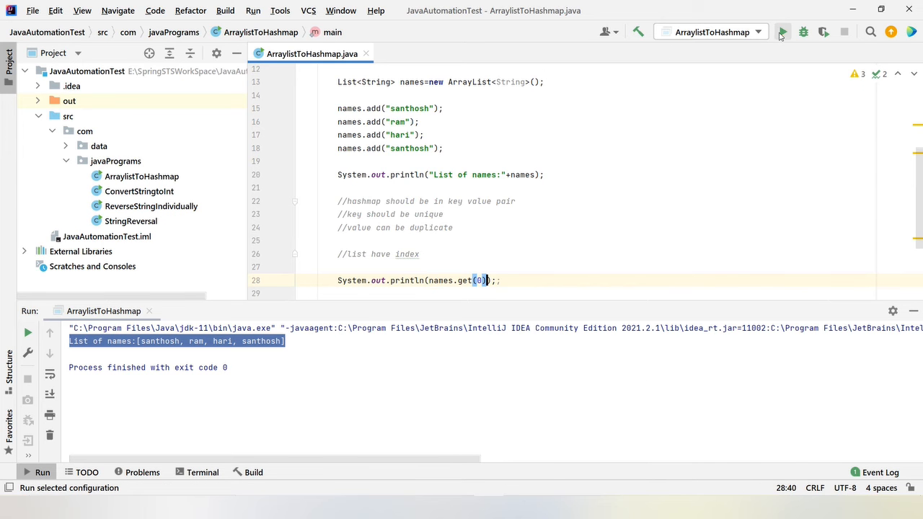
pyautogui.click(784, 31)
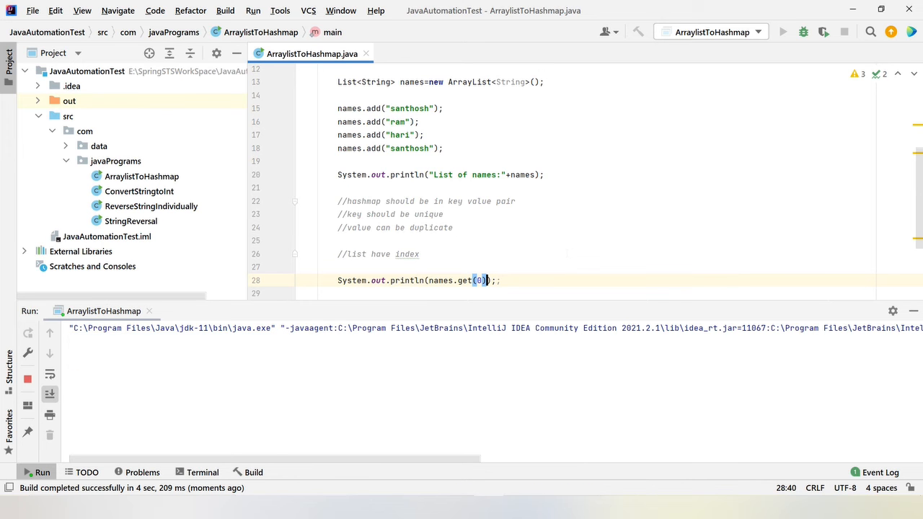
pyautogui.click(785, 31)
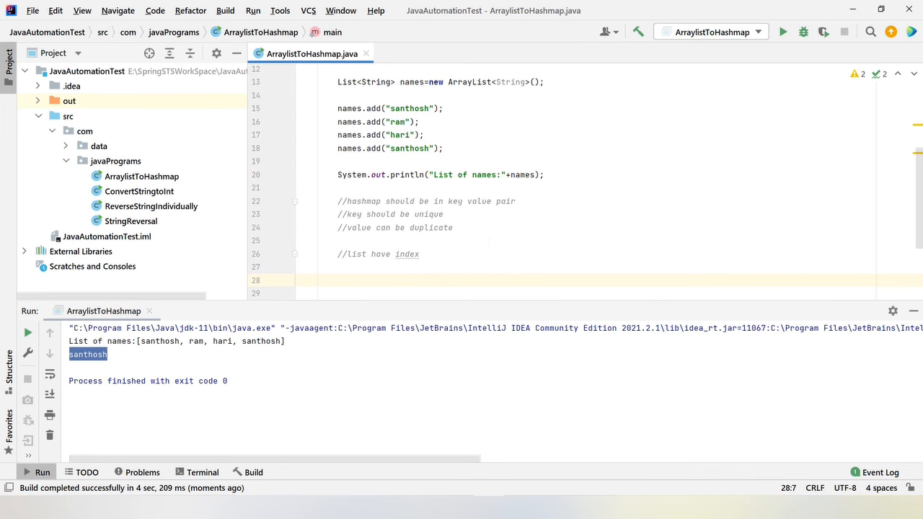
# Declare HashMap<Integer,String> map = new HashMap<>(); on line 29
pyautogui.write('HashMap')
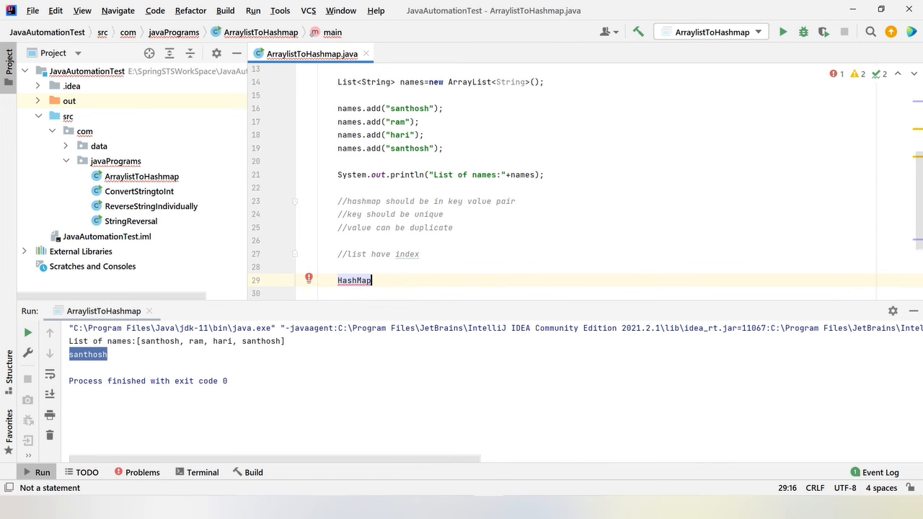
pyautogui.write('<INte>')
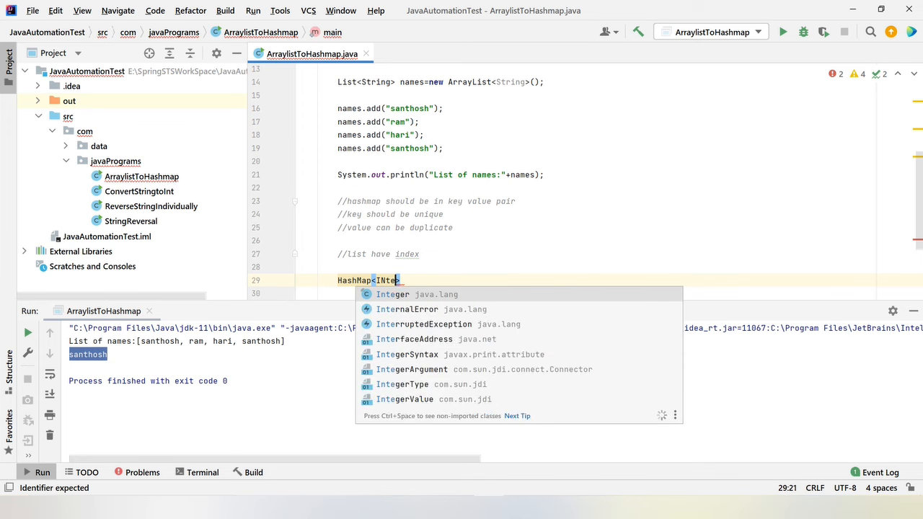
pyautogui.click(392, 295)
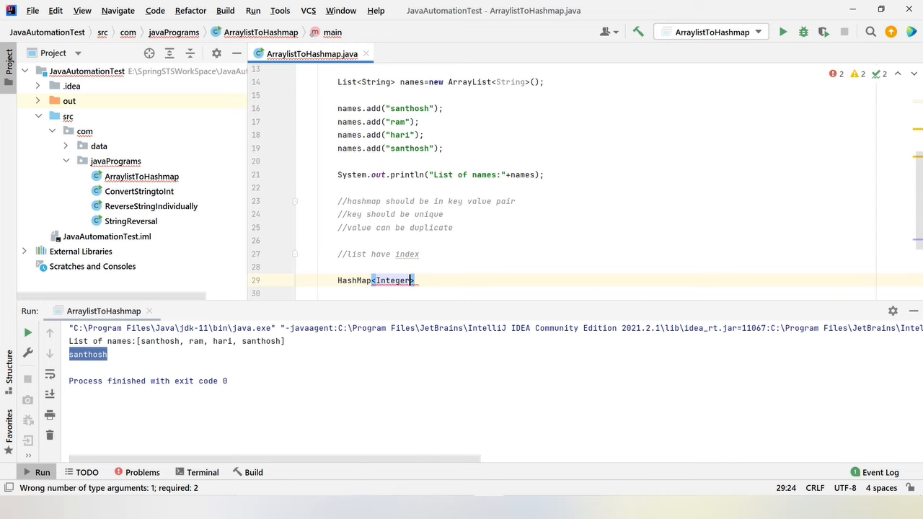
pyautogui.write(',String')
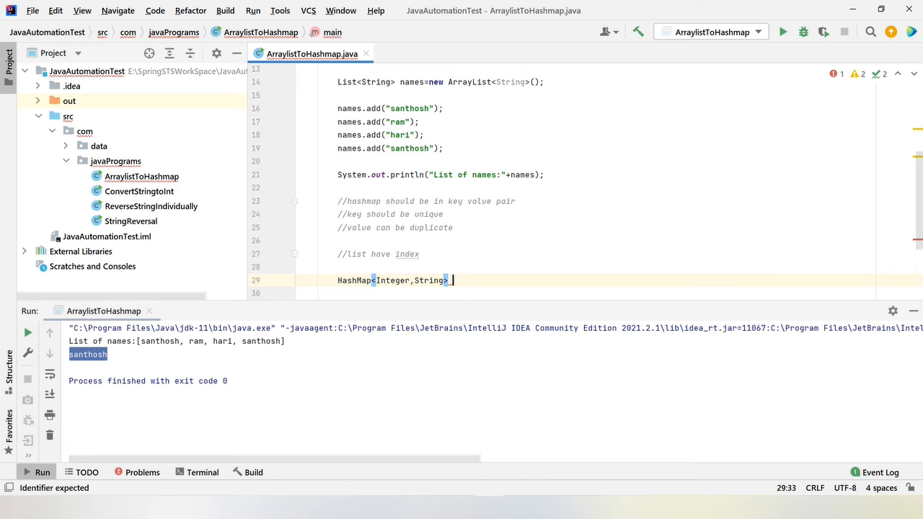
pyautogui.write('map=n')
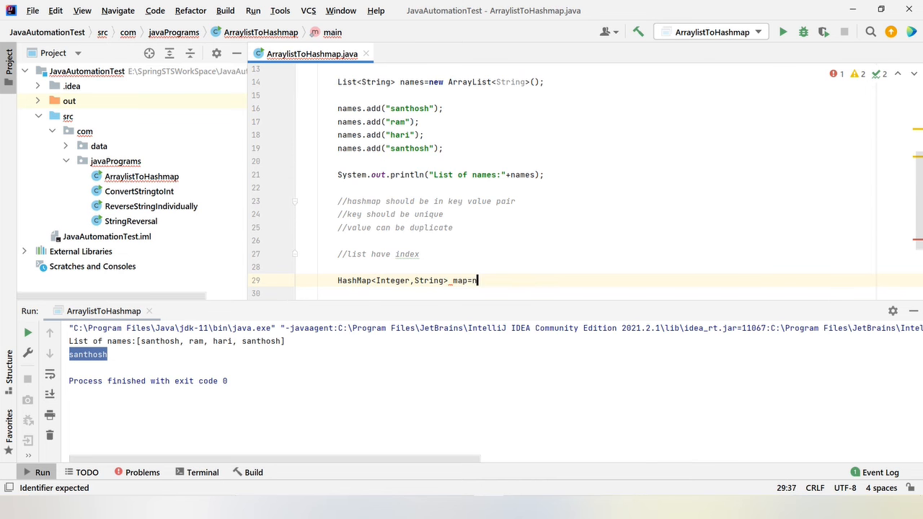
pyautogui.write('ew HashMap<>(')
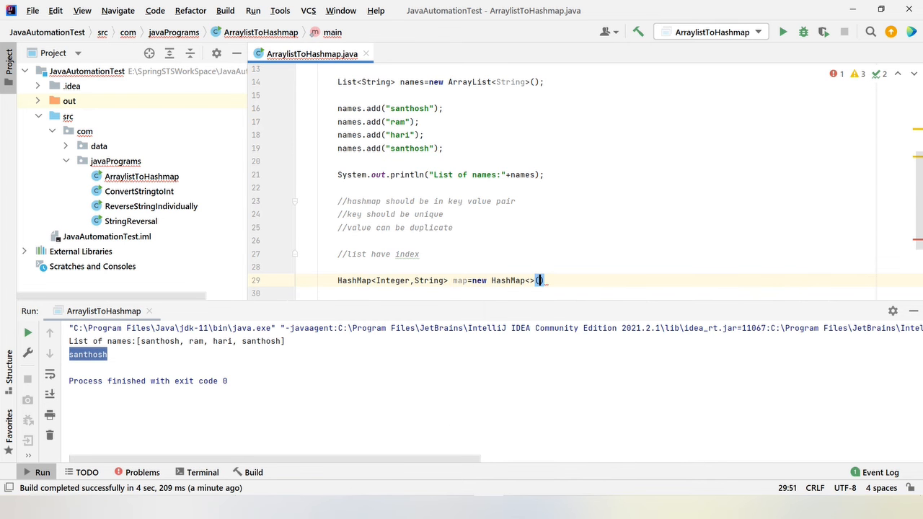
pyautogui.write(');')
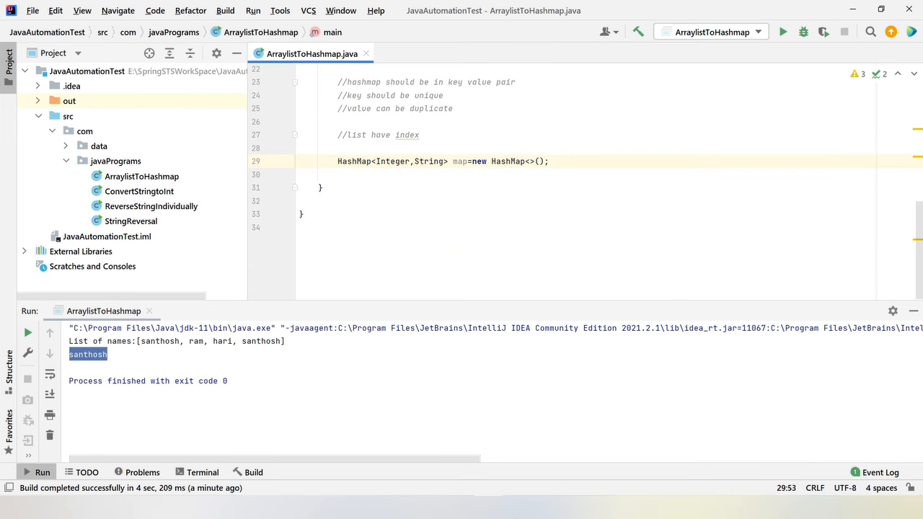
pyautogui.press('Enter')
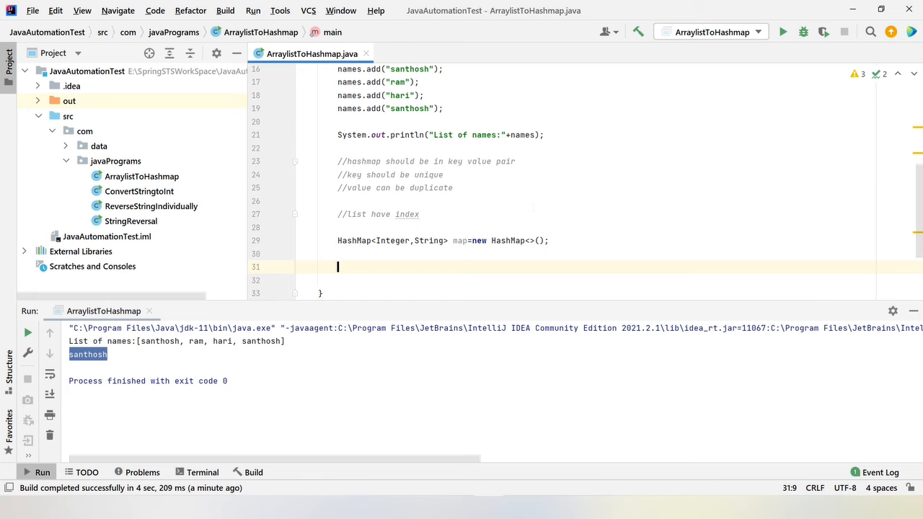
# Add an int index=0; counter above the map declaration
pyautogui.write('map.put(')
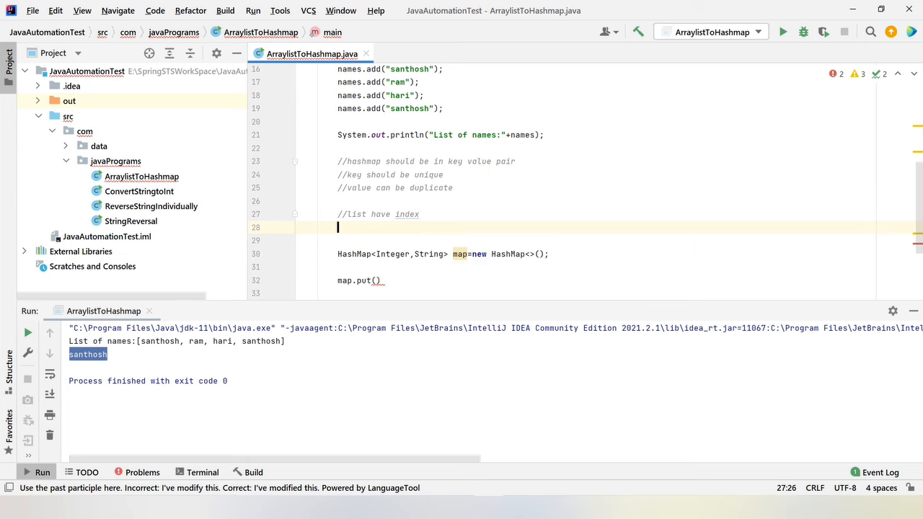
pyautogui.write('int')
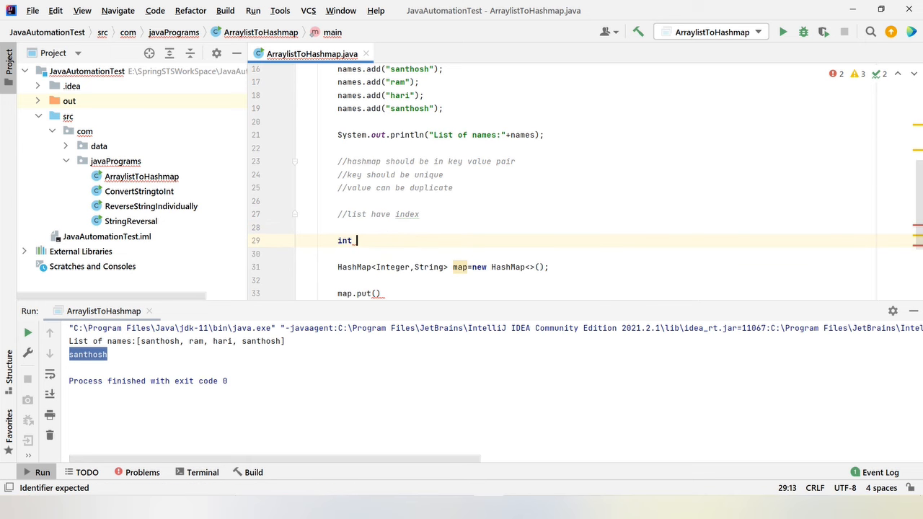
pyautogui.write('index=0')
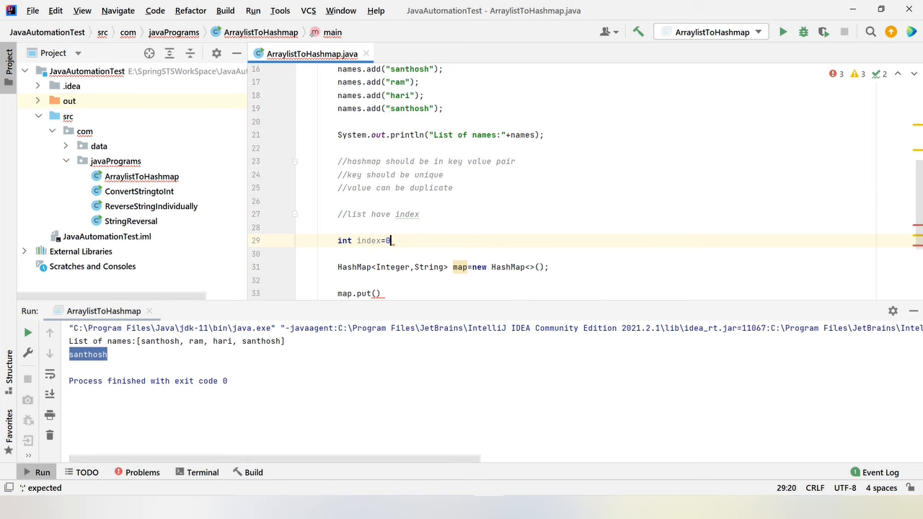
pyautogui.write(';')
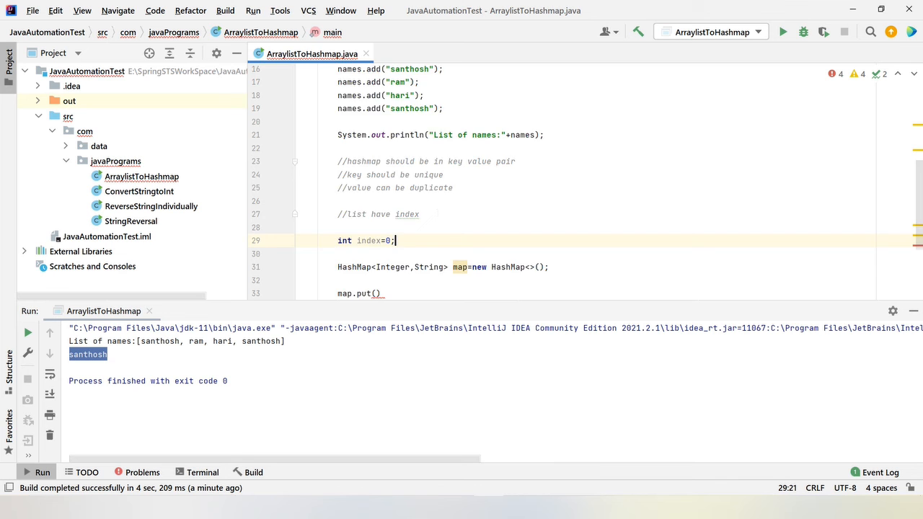
# Write a for loop over names that puts each name into map under index, then increments index
pyautogui.scroll(-3)
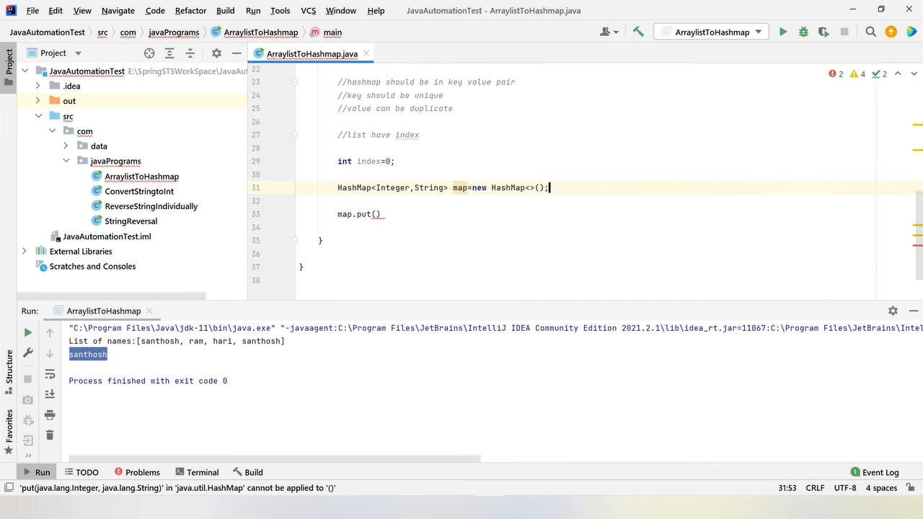
pyautogui.write('for(')
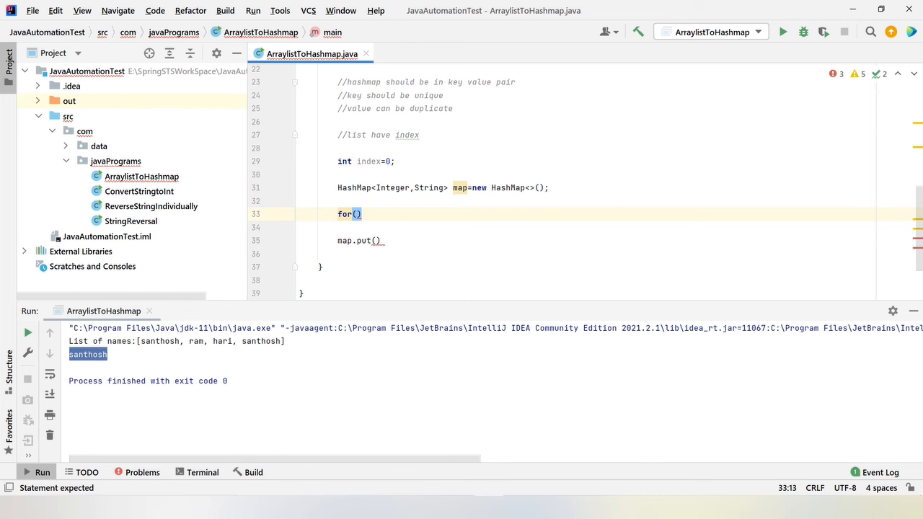
pyautogui.write('ng name:names')
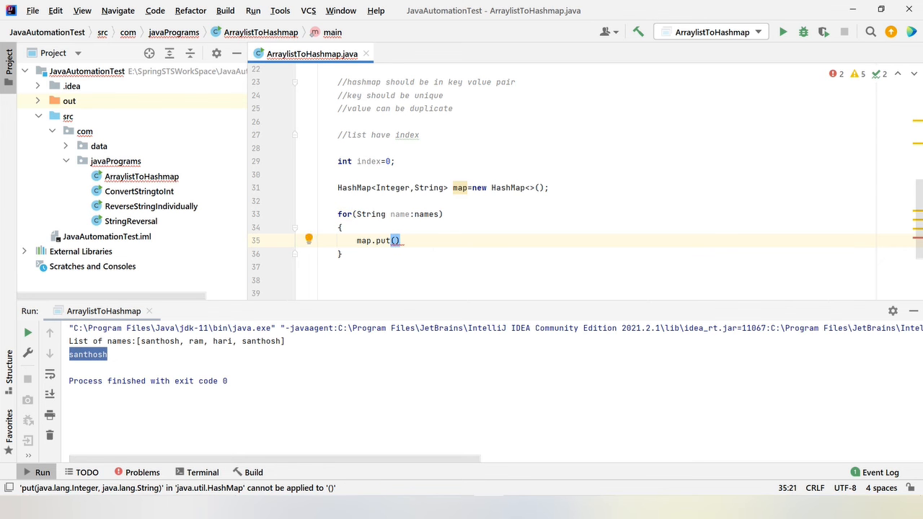
pyautogui.write('index')
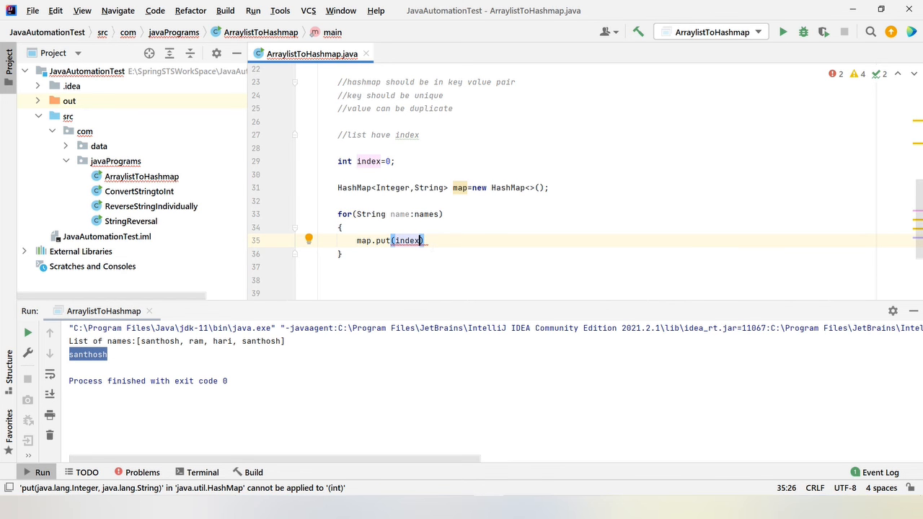
pyautogui.write(',b=')
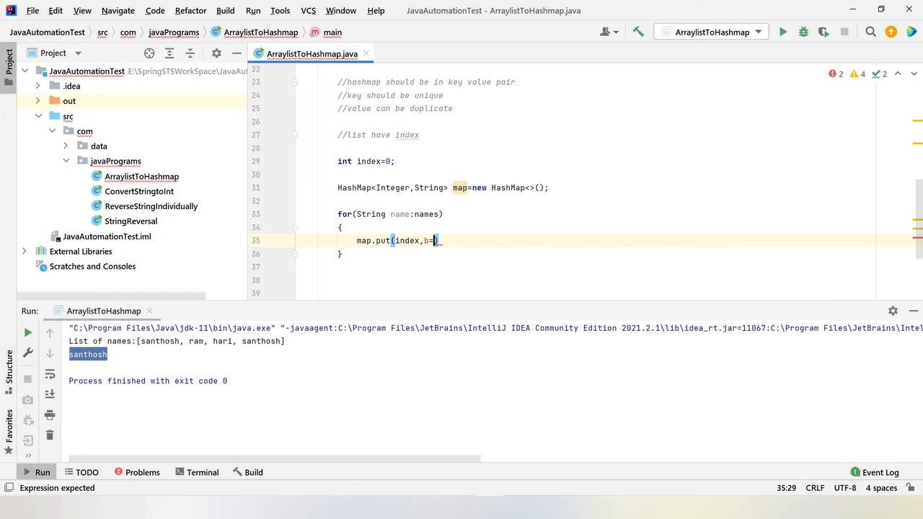
pyautogui.write('name')
pyautogui.write('index++')
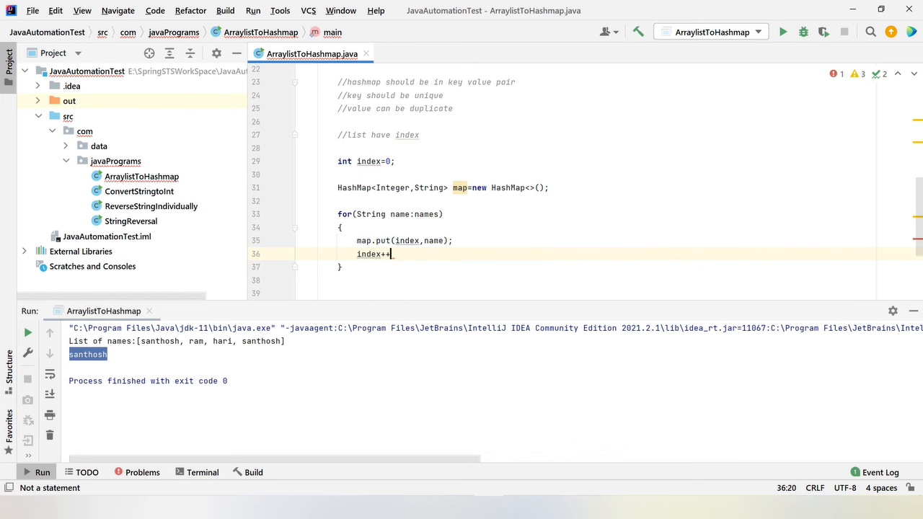
pyautogui.write(';')
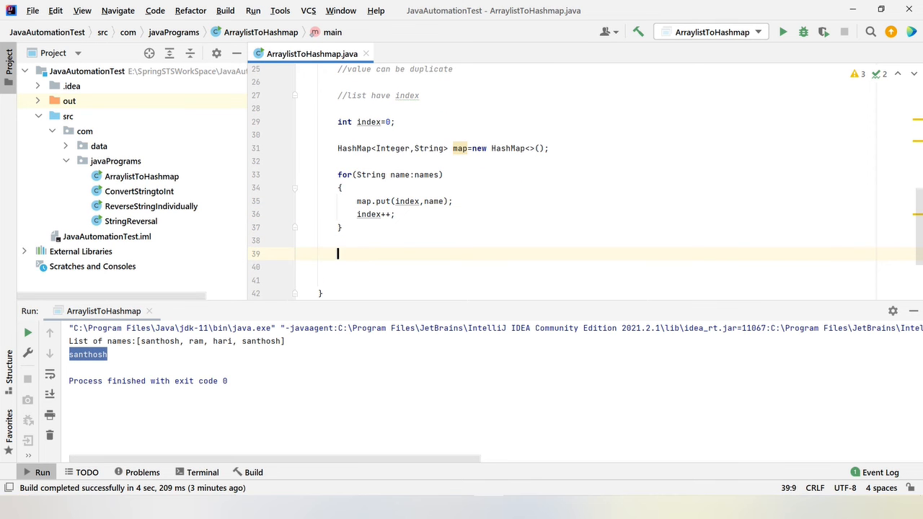
# Print "Map of list names:"+map and run, showing {0=santhosh, 1=ram, 2=hari, 3=santhosh}
pyautogui.write('so')
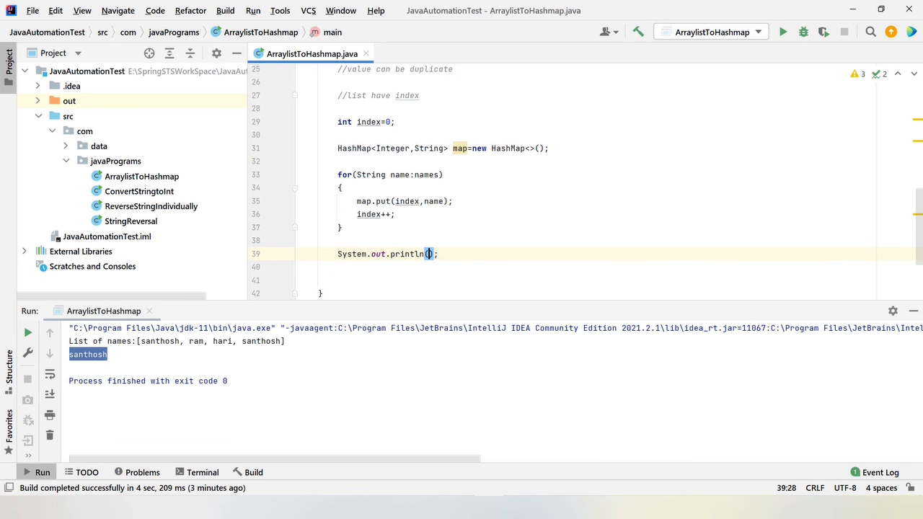
pyautogui.write('Map of "')
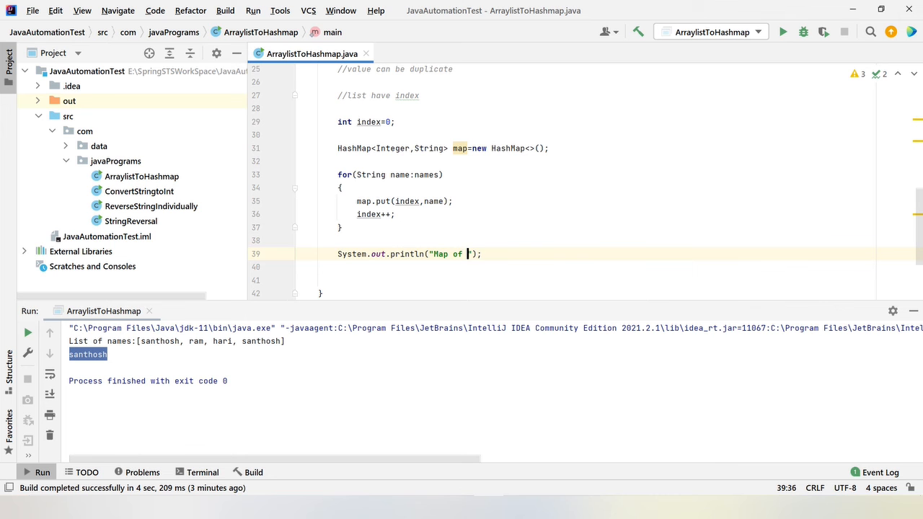
pyautogui.write('list')
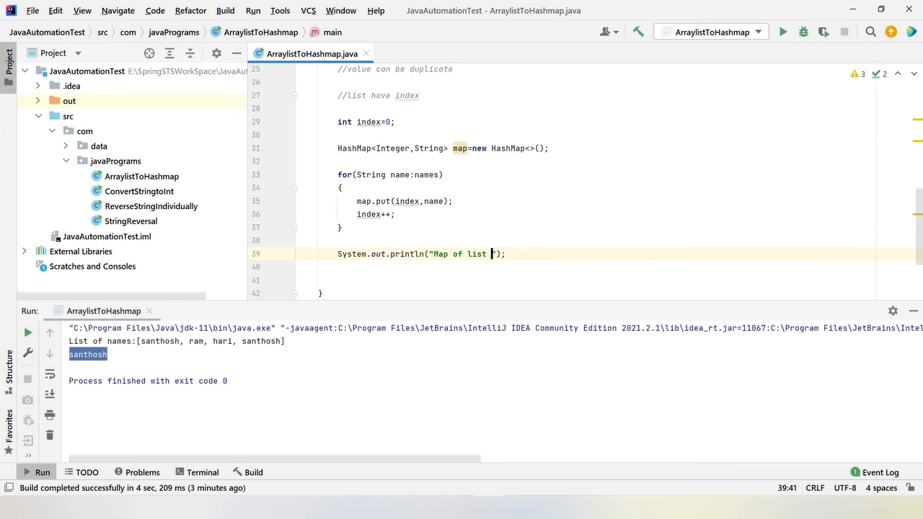
pyautogui.write('names:')
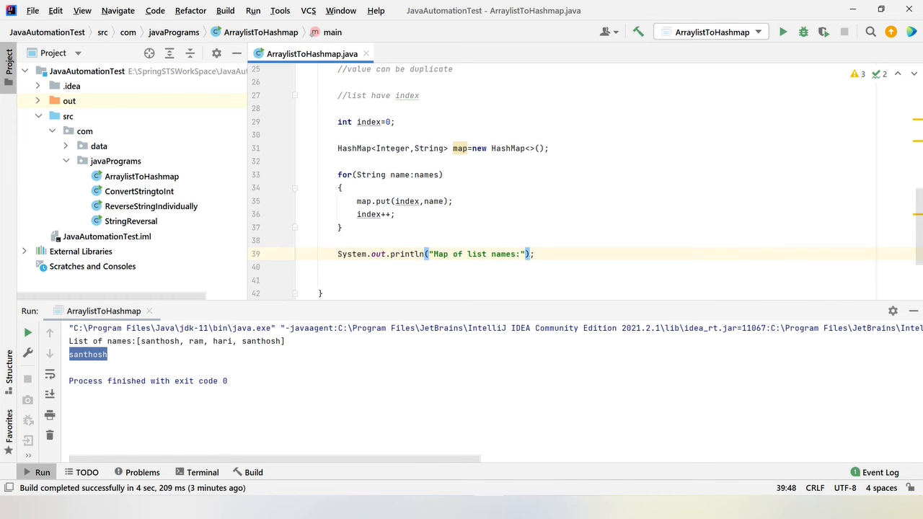
pyautogui.write('+map')
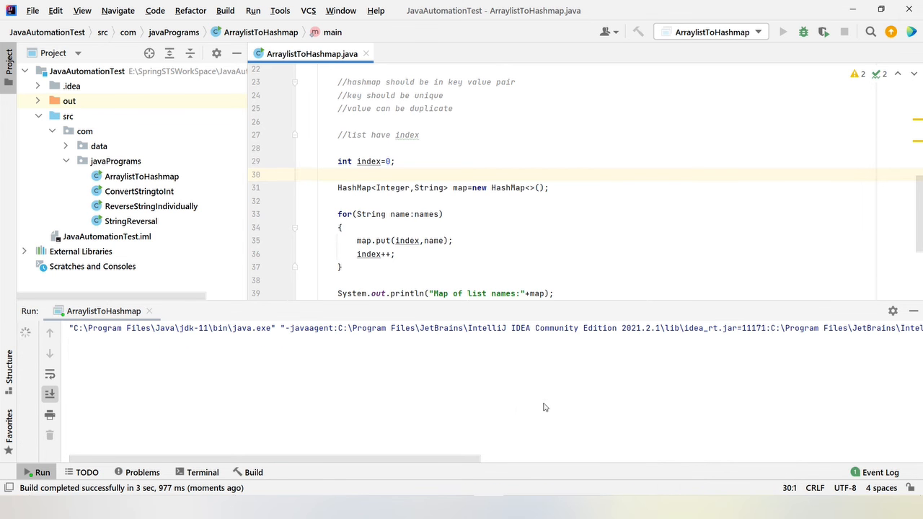
pyautogui.click(783, 31)
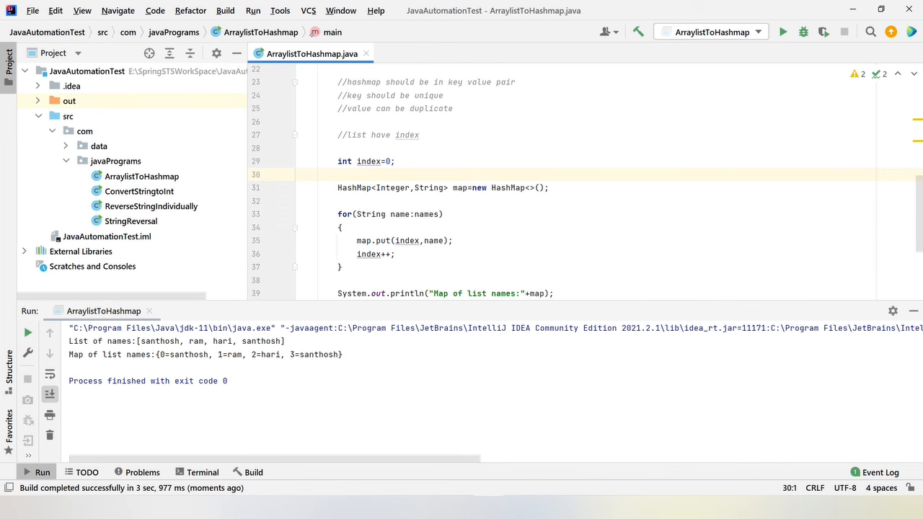
pyautogui.doubleClick(182, 355)
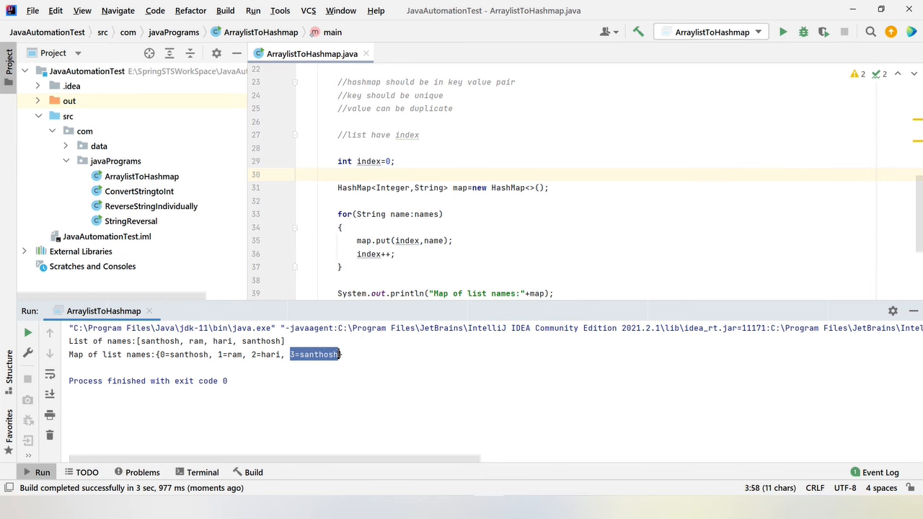
# Declare Set<Map.Entry<Integer,String>> entry = map.entrySet() below the map print
pyautogui.scroll(-3)
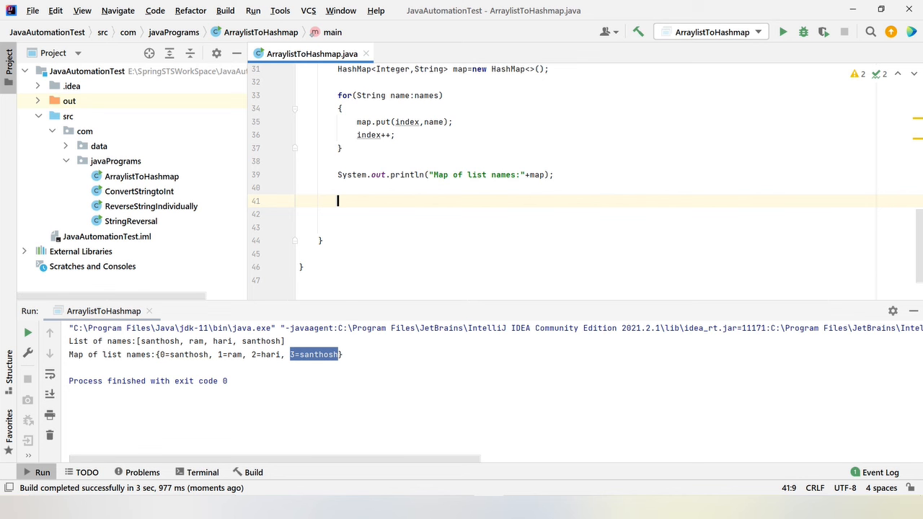
pyautogui.write('Map.Entry')
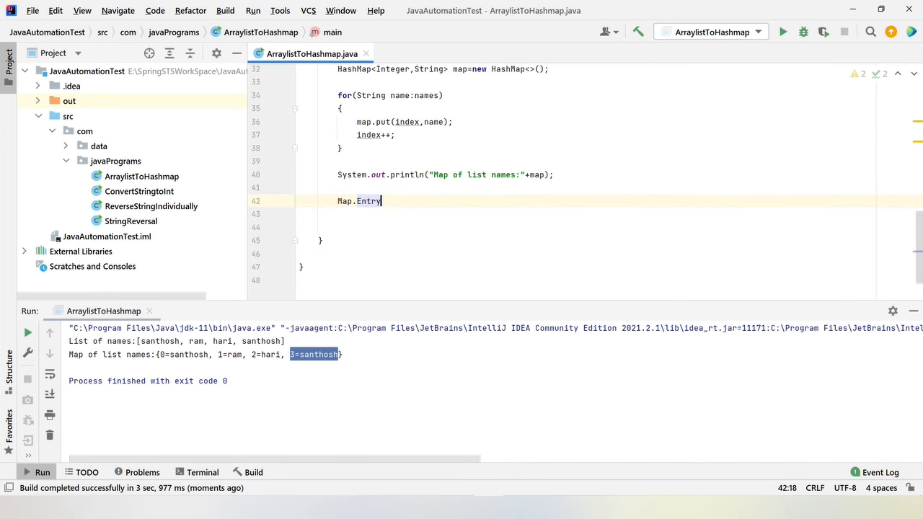
pyautogui.write('<Integer,String>')
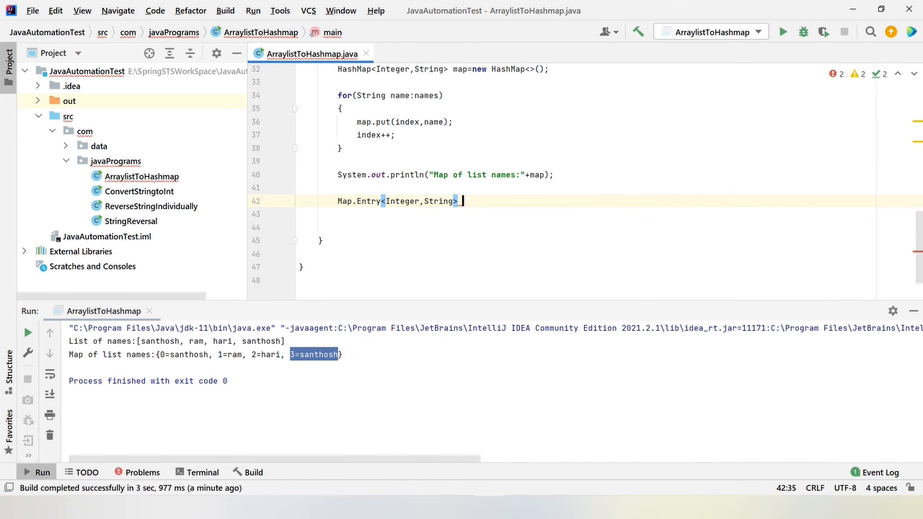
pyautogui.write('entry')
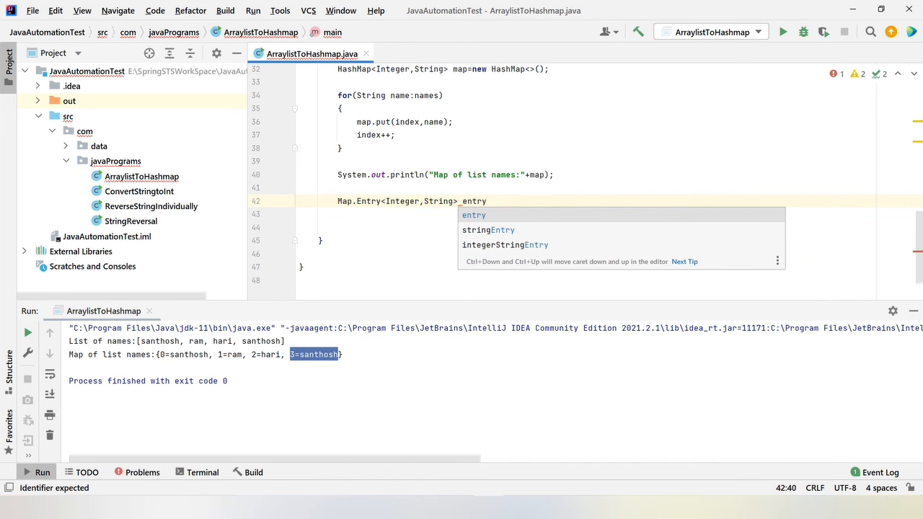
pyautogui.write('=')
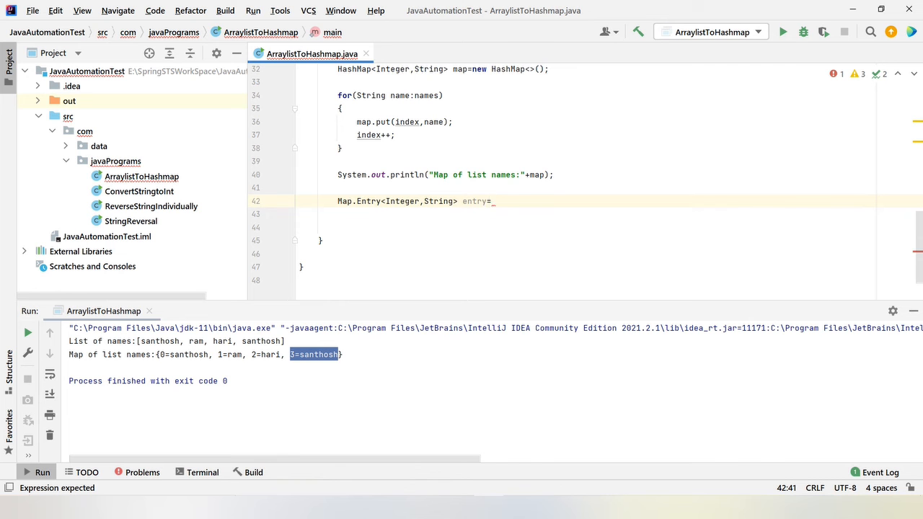
pyautogui.write('map.entrySet();')
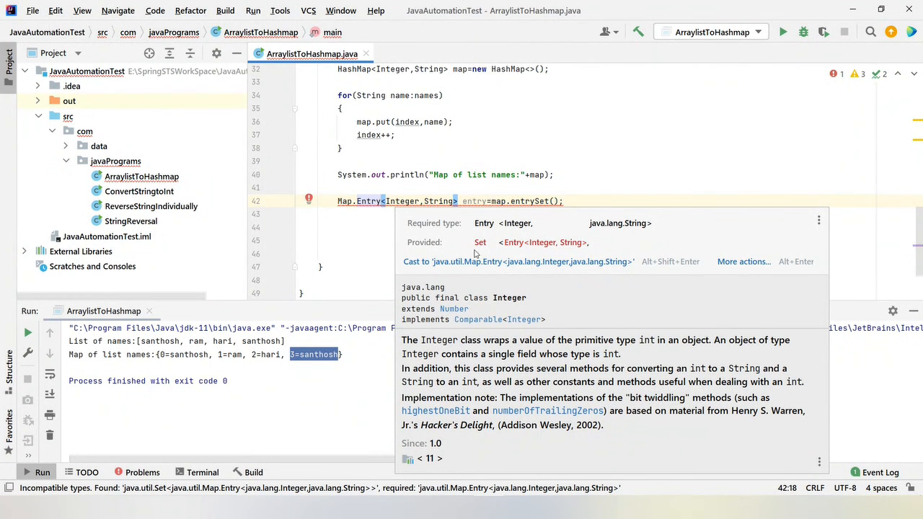
pyautogui.moveTo(487, 265)
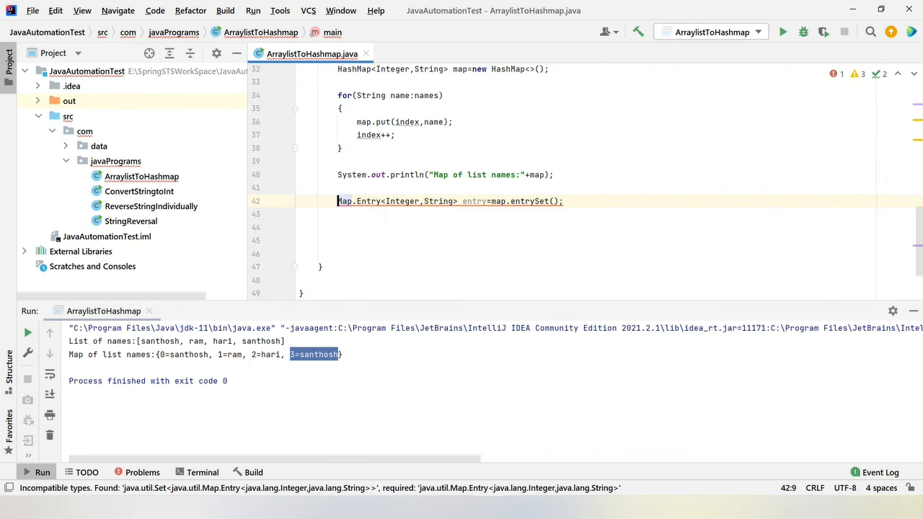
pyautogui.write('Set')
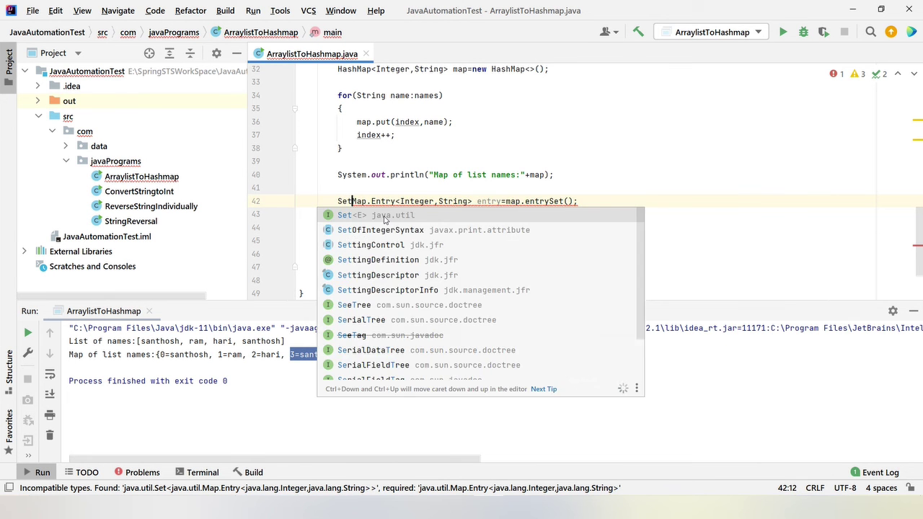
pyautogui.press('Escape')
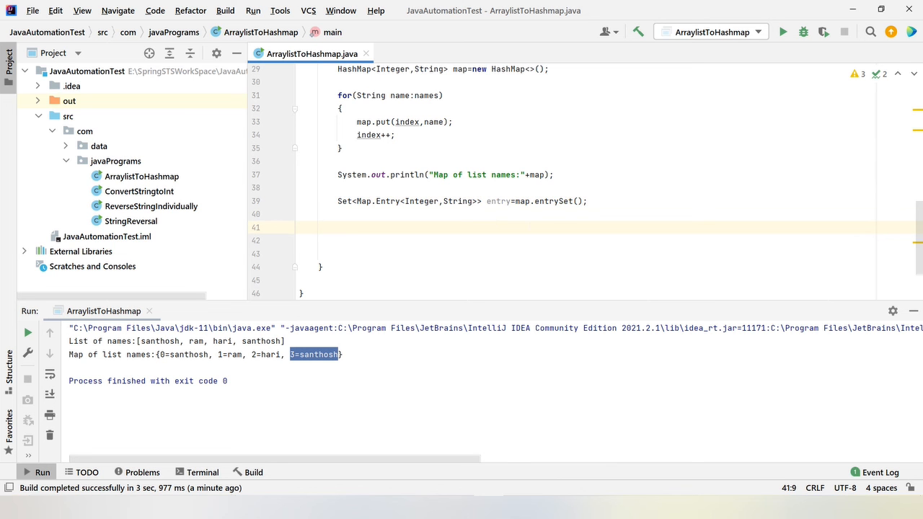
# Start a for(Map.Entry e : entry) loop over the entry set
pyautogui.write('f')
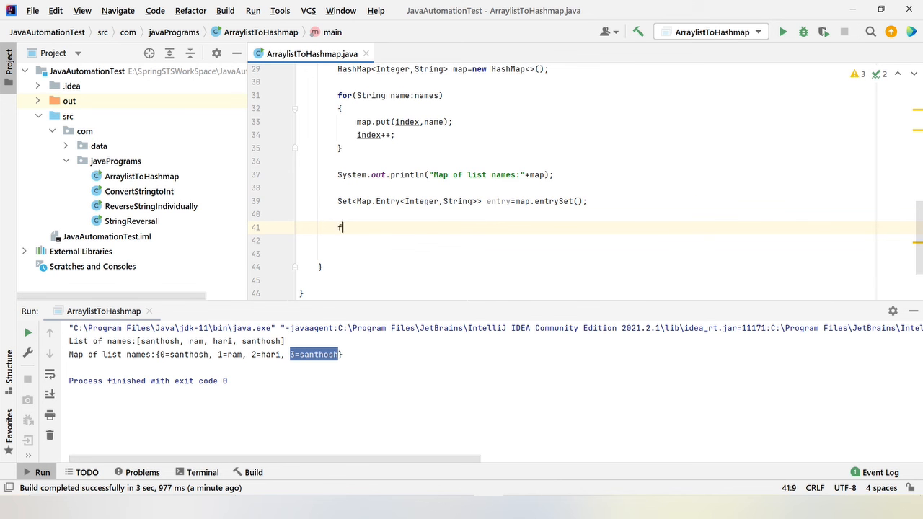
pyautogui.write('or()')
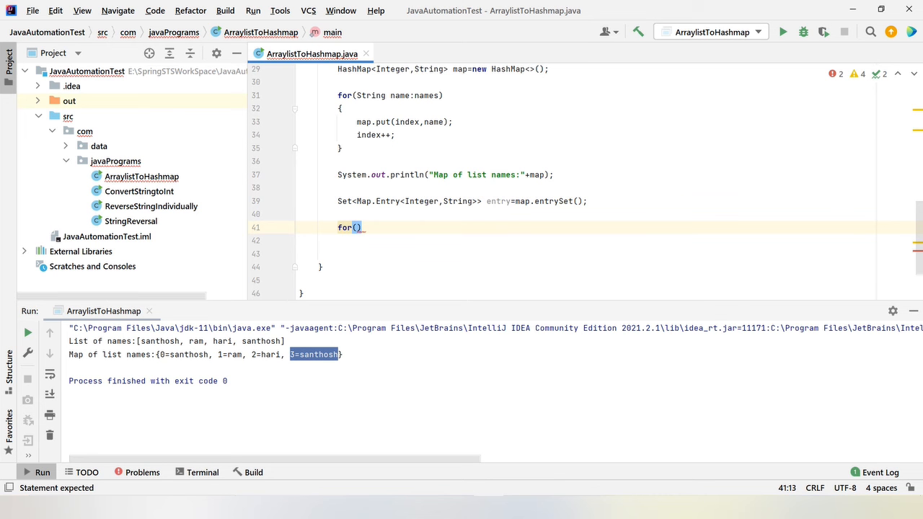
pyautogui.write('Map.Entry')
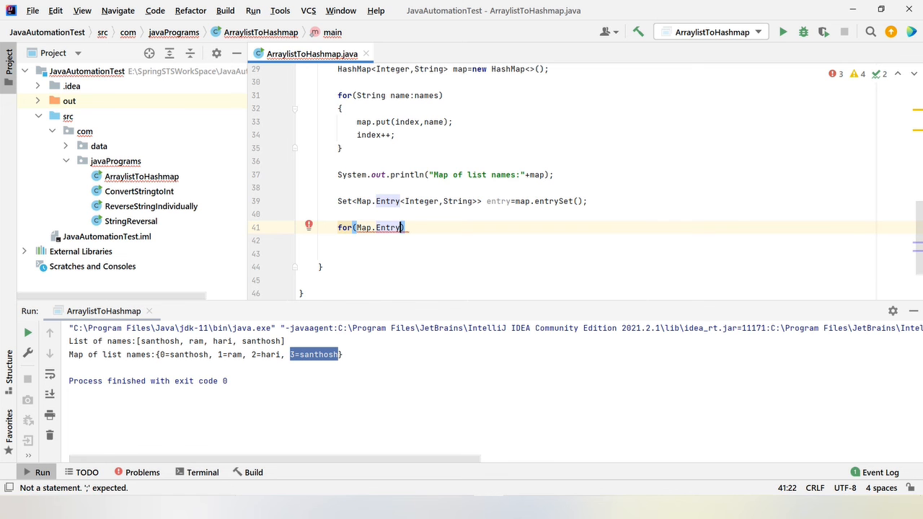
pyautogui.write('" "')
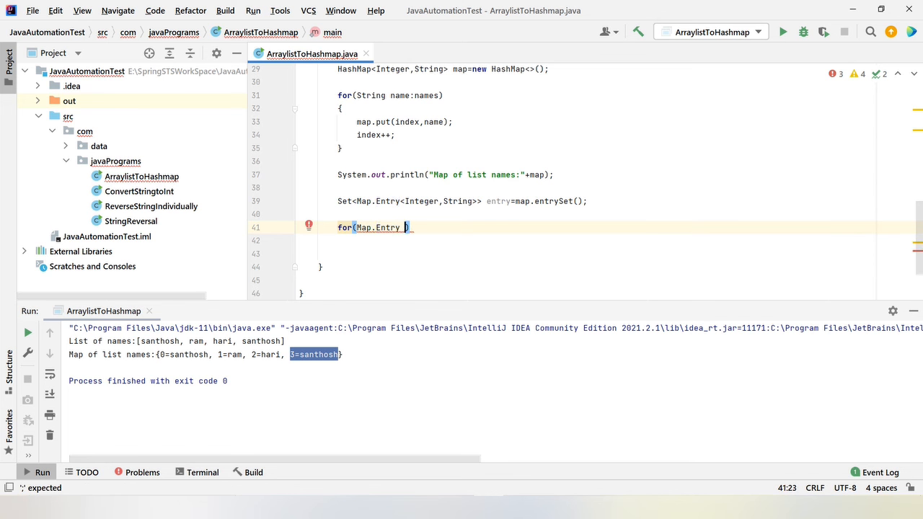
pyautogui.write('e:entry')
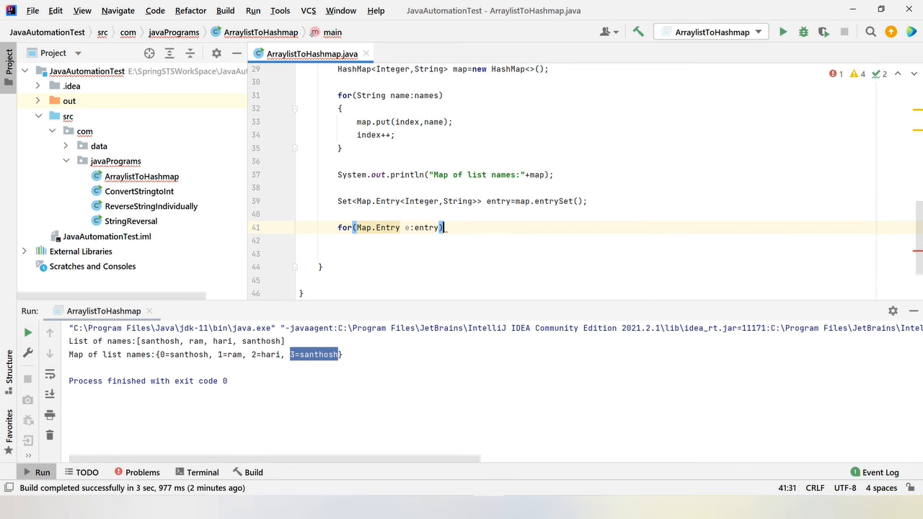
pyautogui.press('Enter')
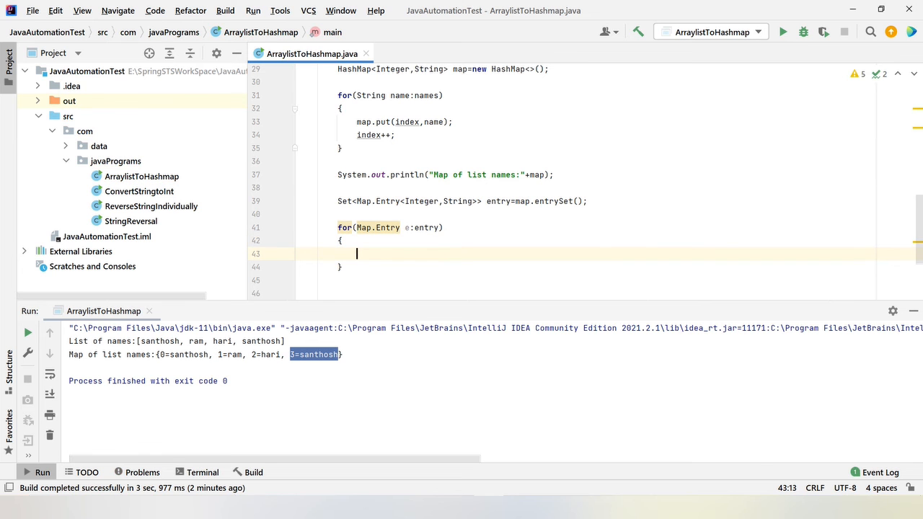
# Inside the loop, print "Key is"+e.getKey()+" and the value is "+e.getValue()
pyautogui.write('sou')
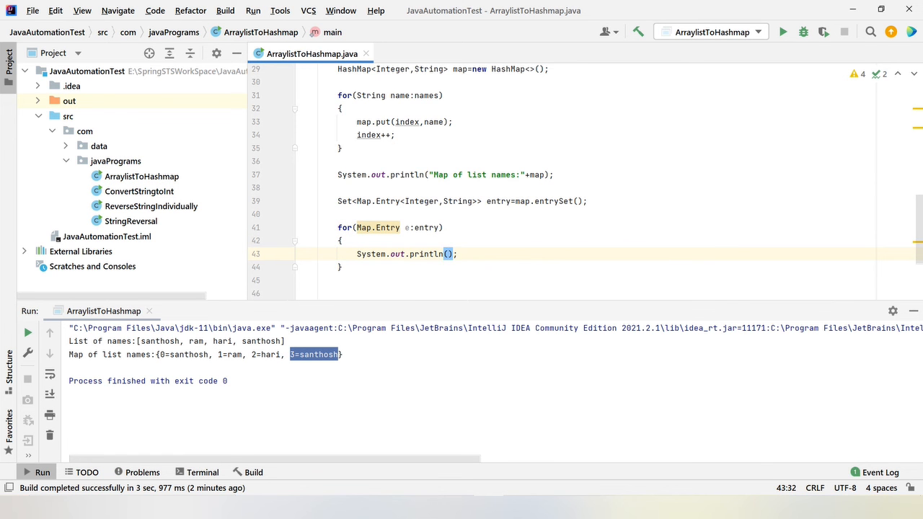
pyautogui.write('""')
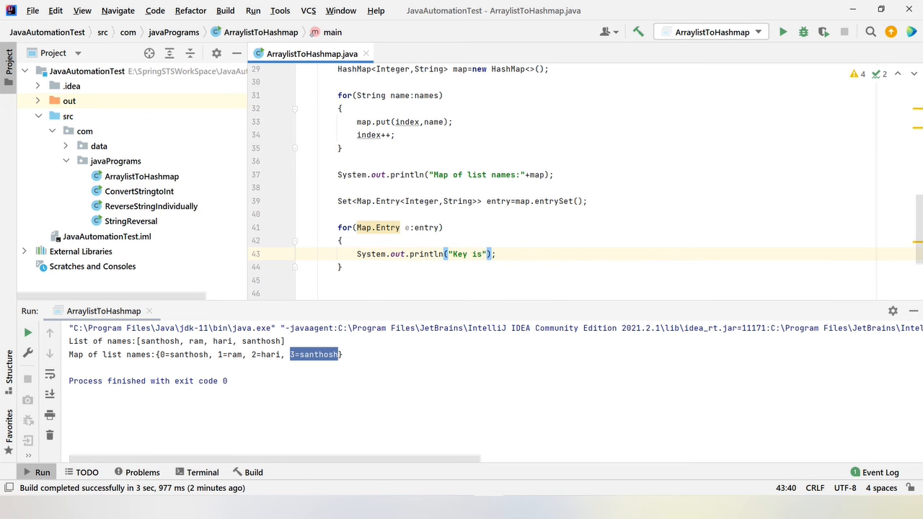
pyautogui.write('+e')
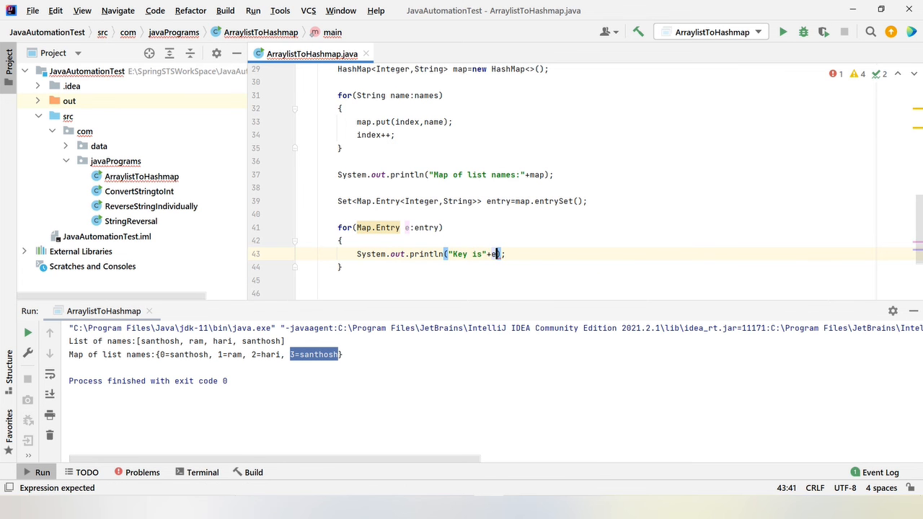
pyautogui.write('ntry')
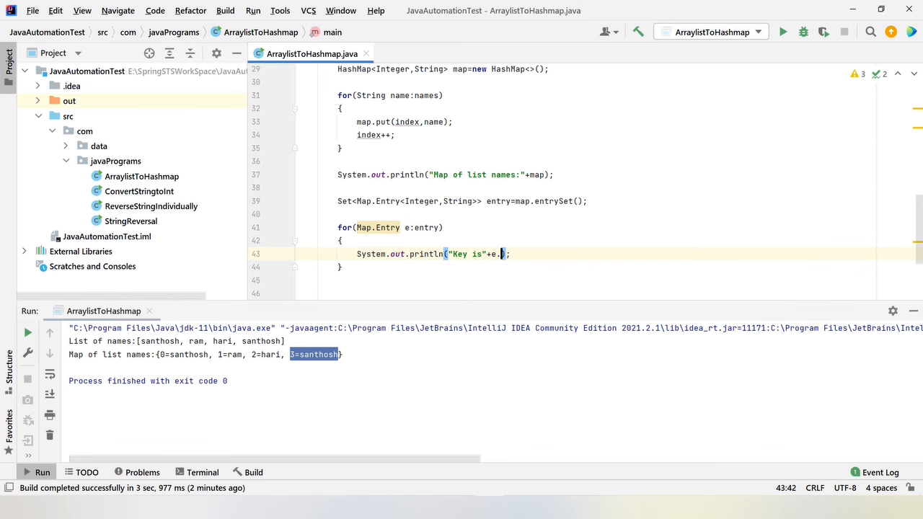
pyautogui.write('getKey()')
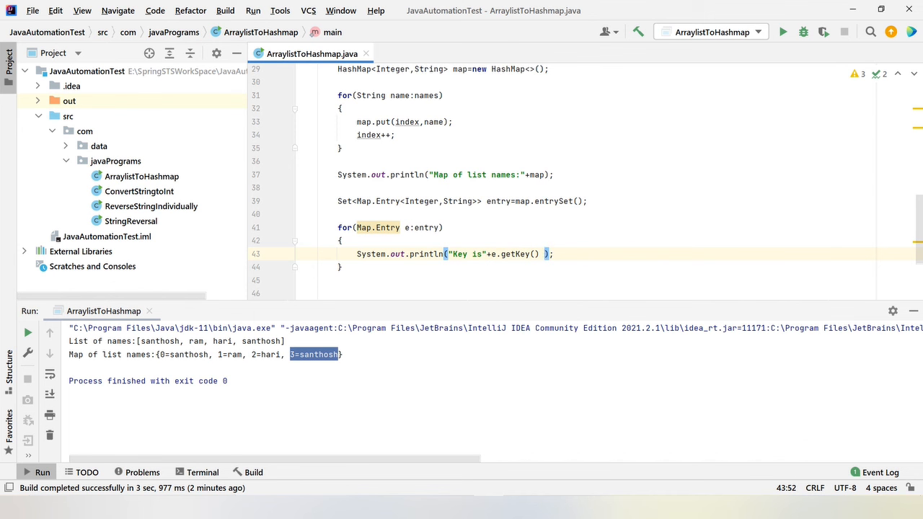
pyautogui.write('+" and the value is "+')
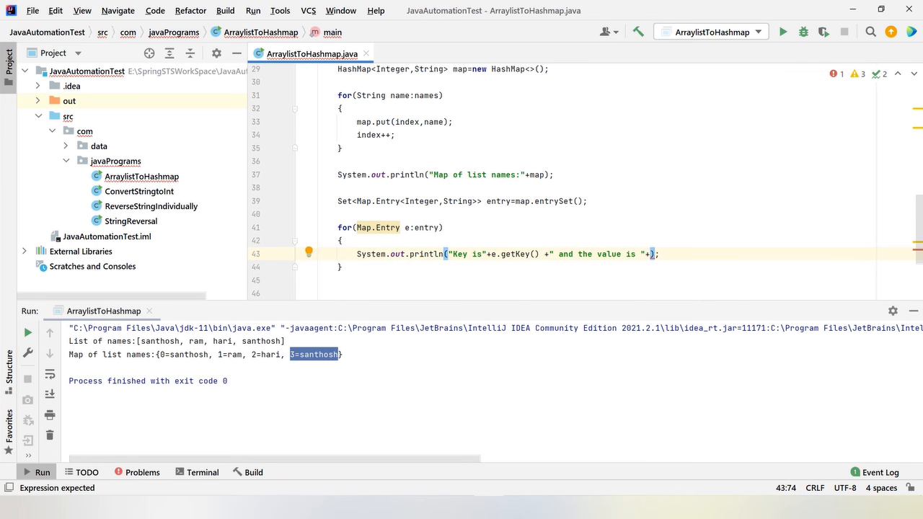
pyautogui.write('e.getValue(')
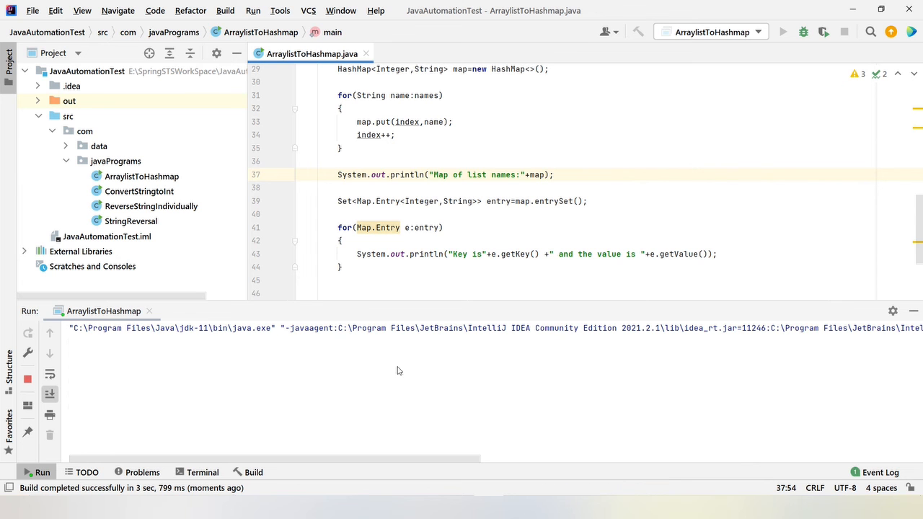
# Add a space after "Key is" and rerun, printing lines like "Key is 0 and the value is santhosh"
pyautogui.click(780, 31)
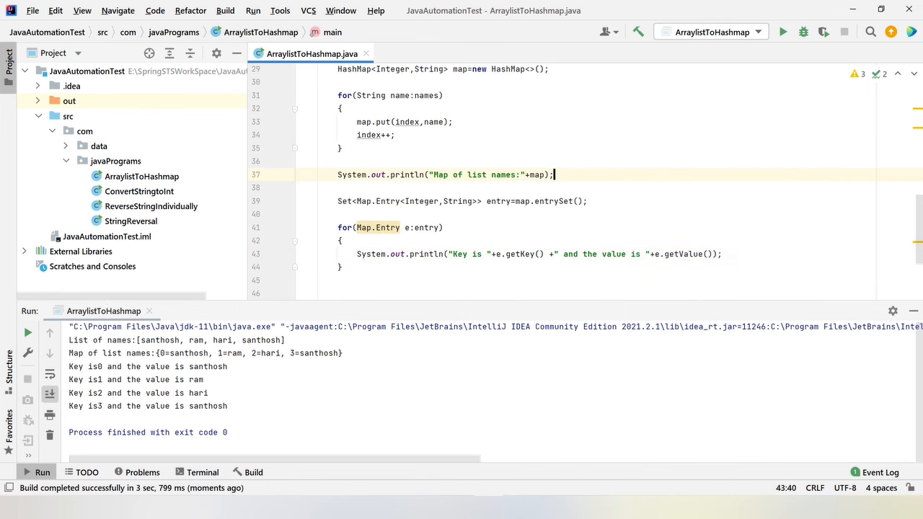
pyautogui.click(791, 31)
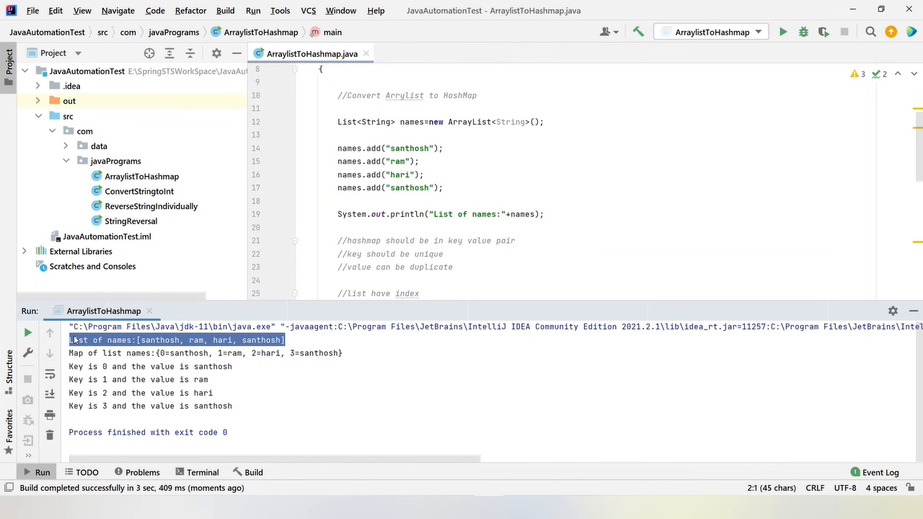
pyautogui.scroll(-3)
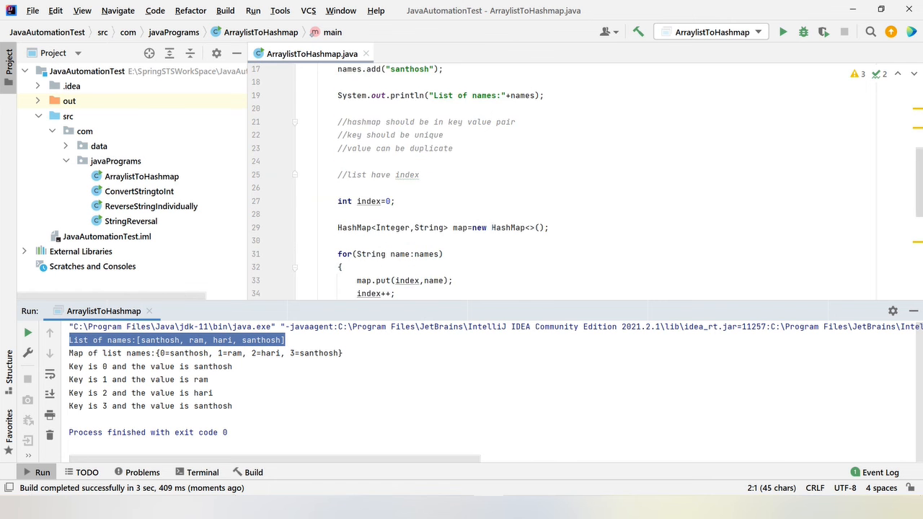
pyautogui.scroll(-3)
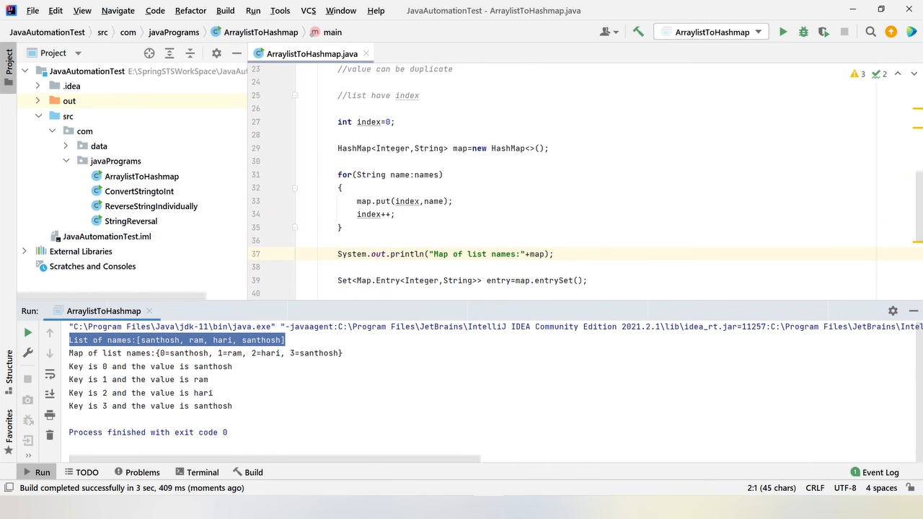
pyautogui.doubleClick(407, 201)
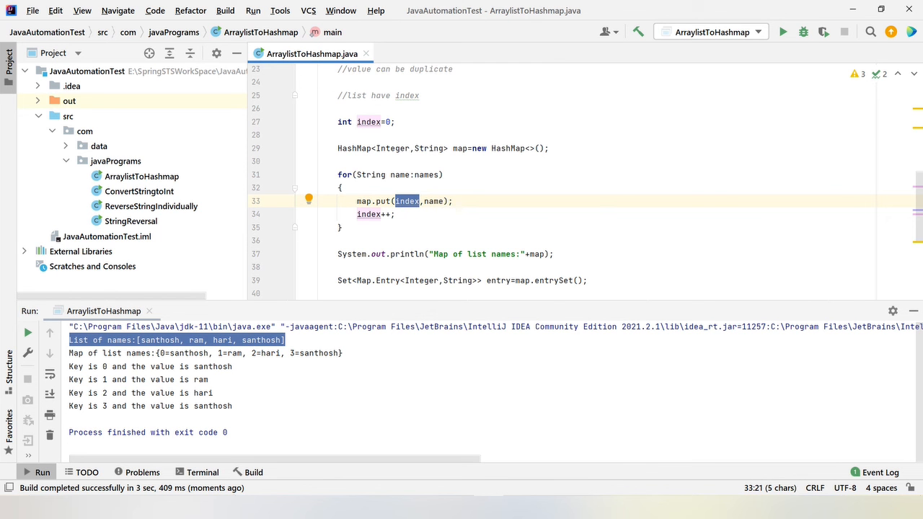
pyautogui.scroll(-3)
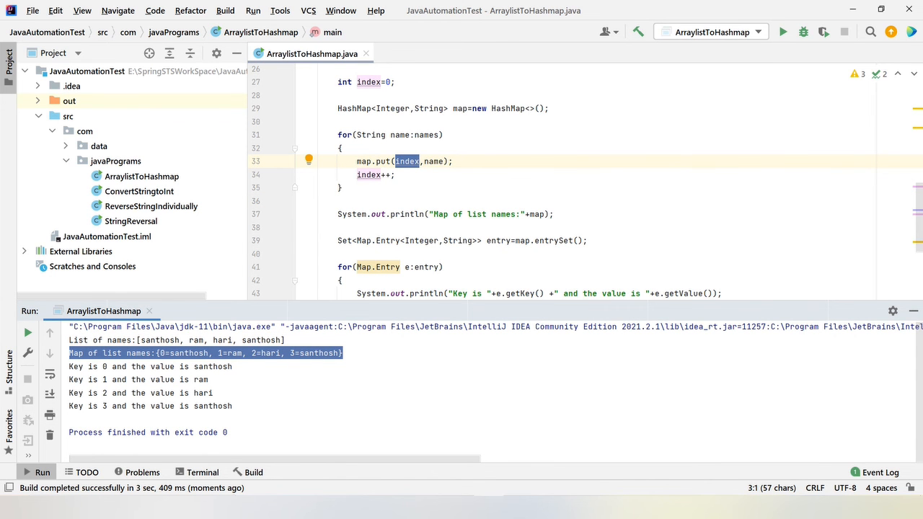
pyautogui.scroll(-3)
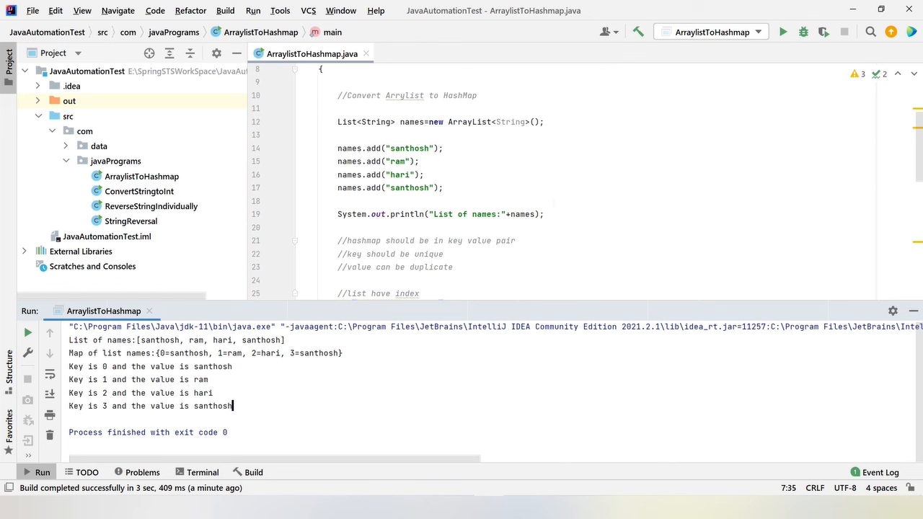
pyautogui.scroll(-3)
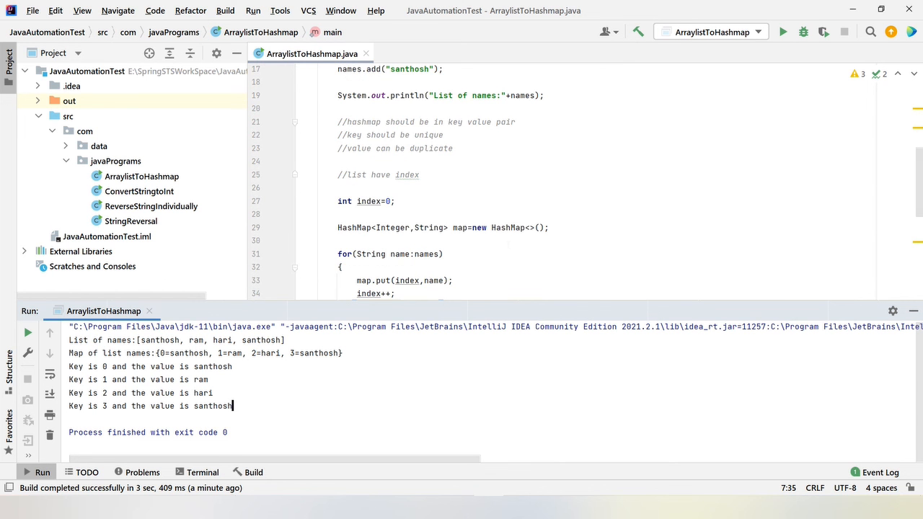
pyautogui.scroll(-3)
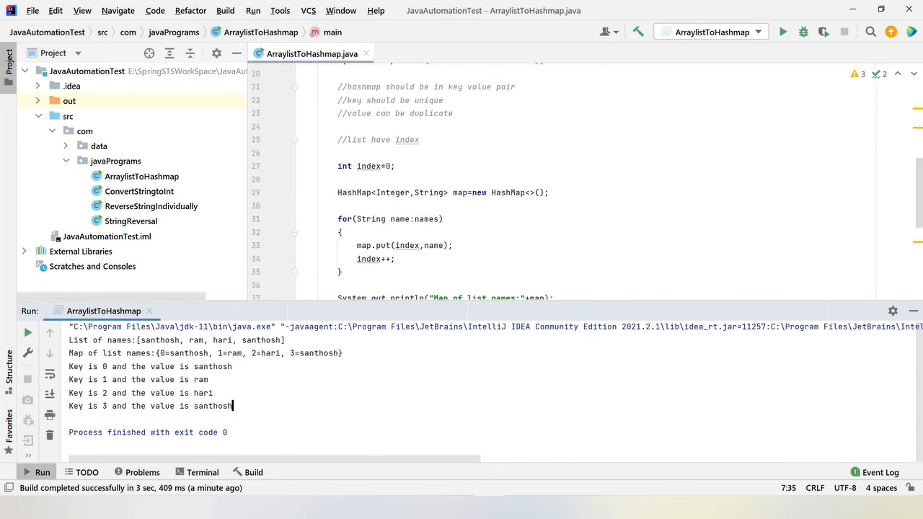